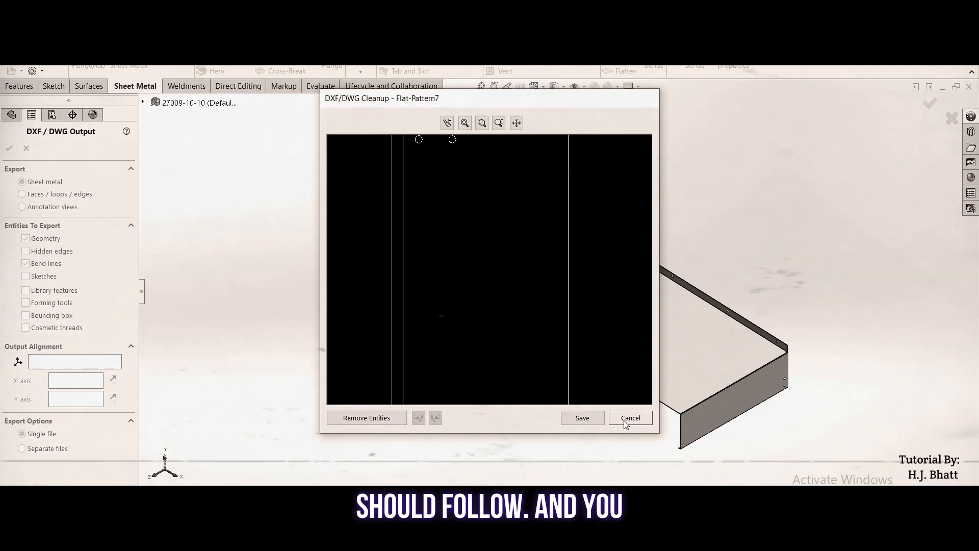
# Cancel the DXF/DWG Cleanup preview of the flat-pattern export.
pyautogui.click(629, 417)
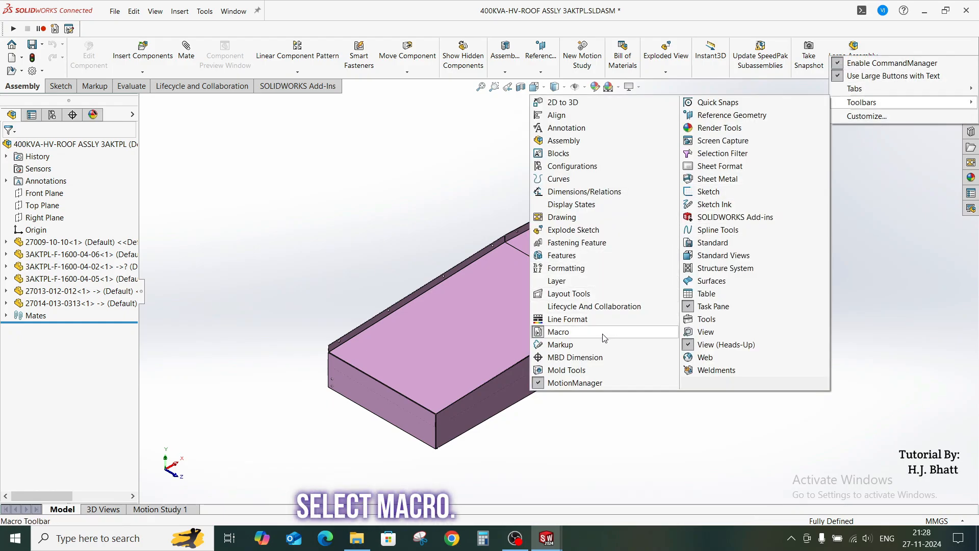
pyautogui.moveTo(603, 336)
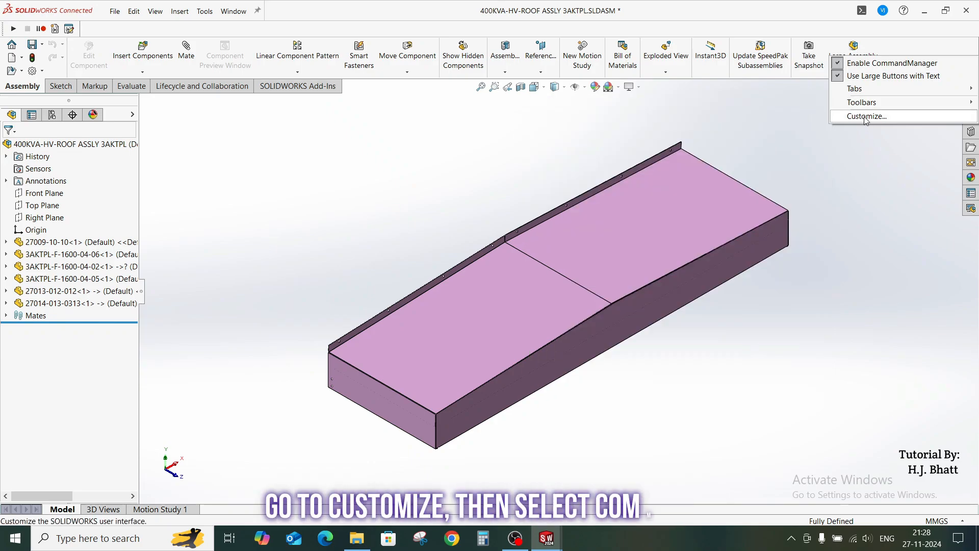
# Create a custom macro button linked to Batch DWG-DXF Export.swp in the Customize dialog.
pyautogui.click(864, 116)
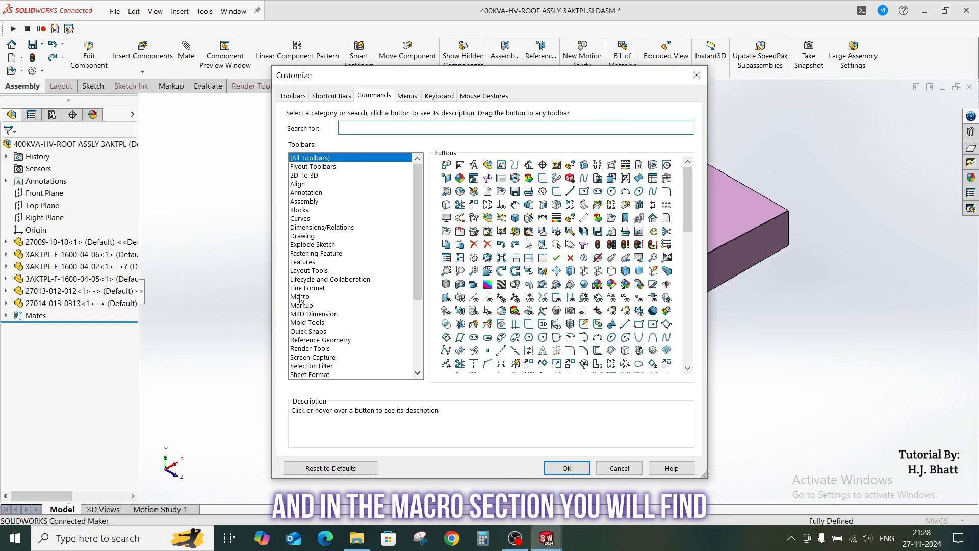
pyautogui.click(300, 297)
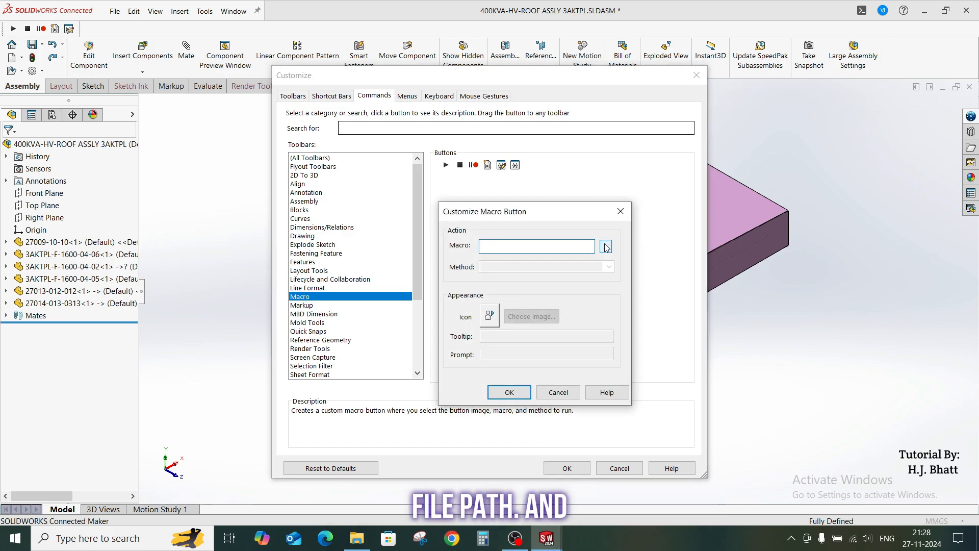
pyautogui.click(605, 245)
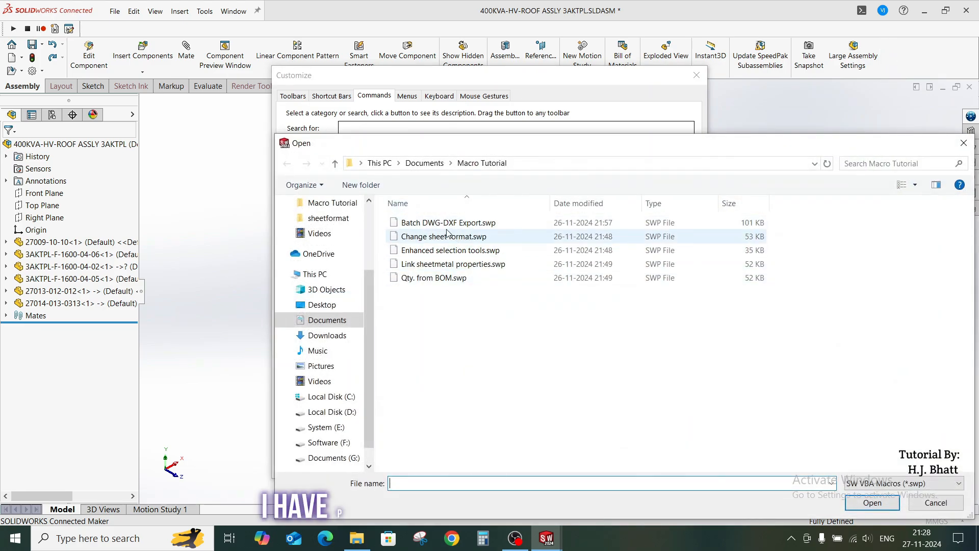
pyautogui.click(444, 277)
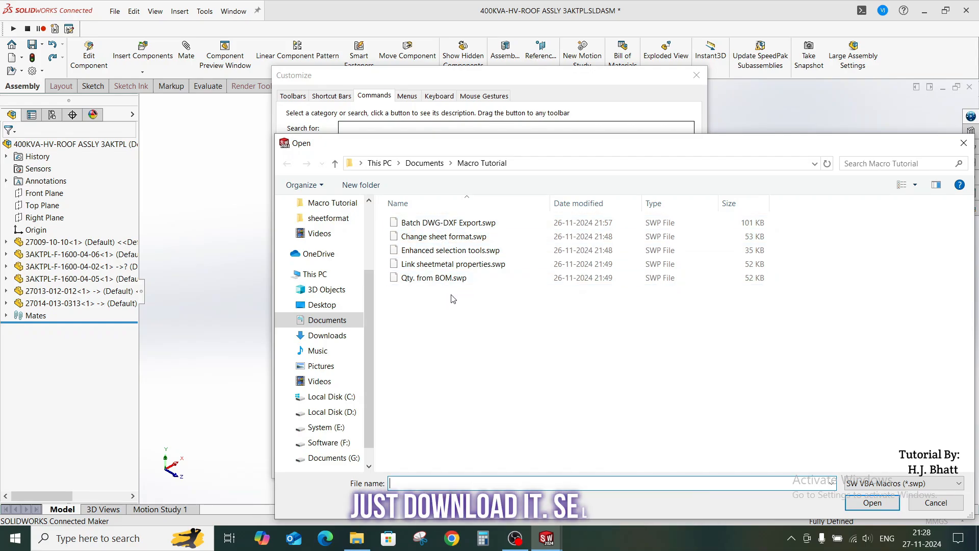
pyautogui.click(448, 223)
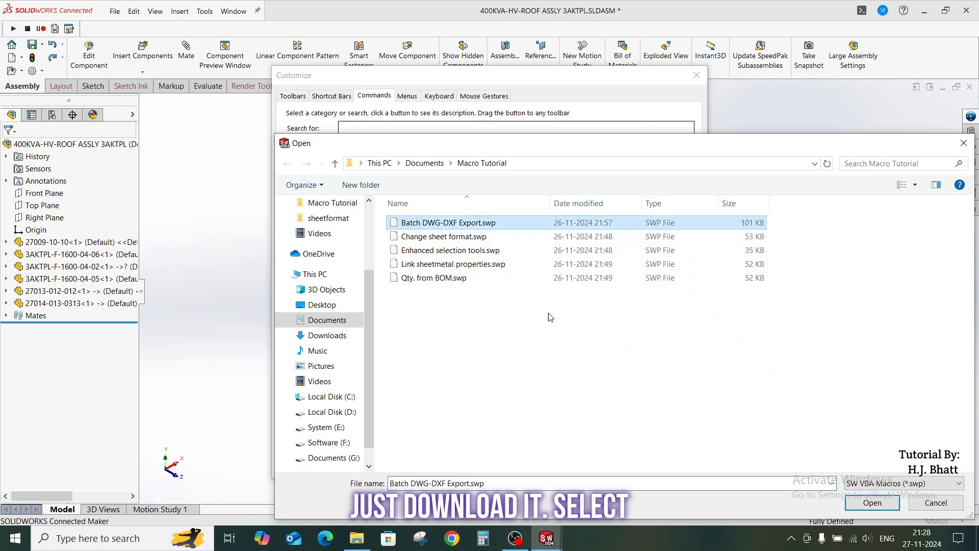
pyautogui.click(871, 502)
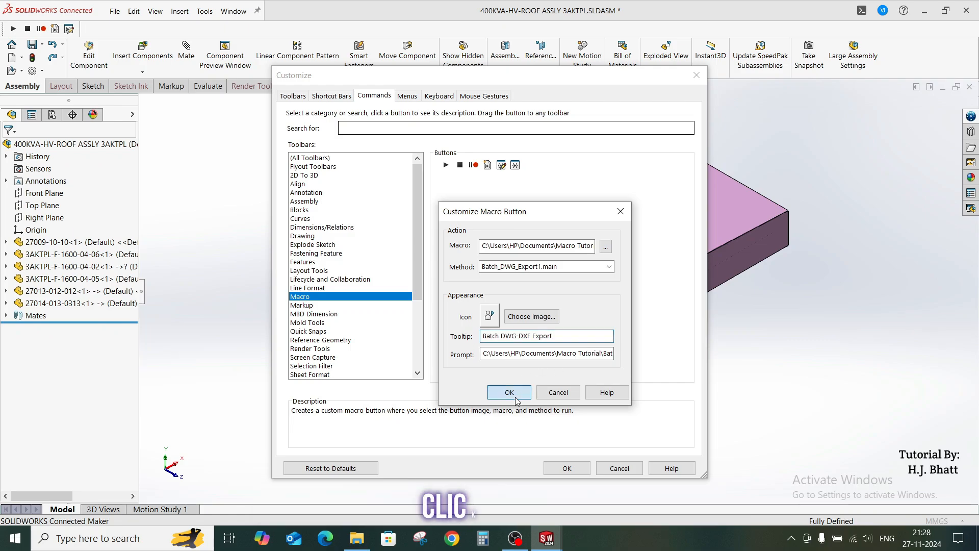
pyautogui.click(509, 392)
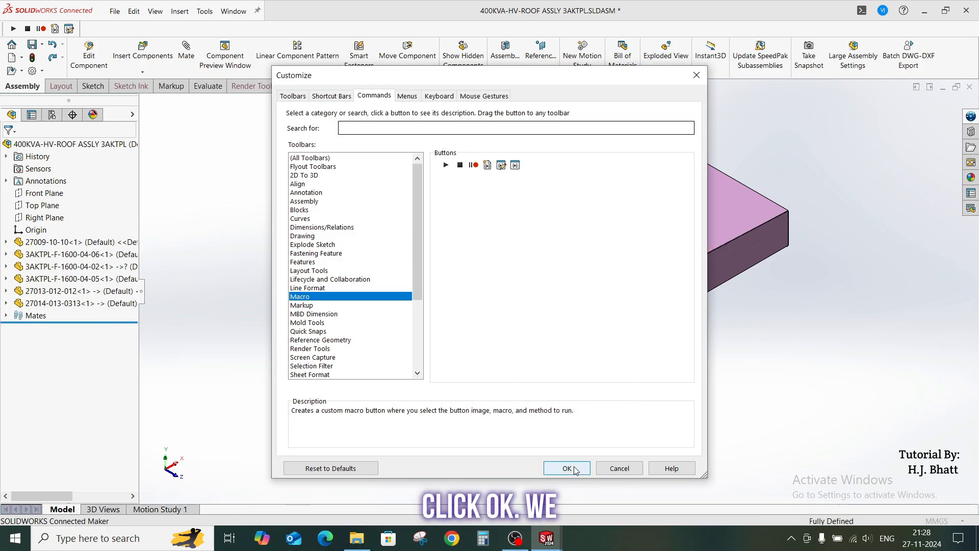
# Apply the customization so the new Batch DWG-DXF Export button appears on the toolbar.
pyautogui.click(566, 468)
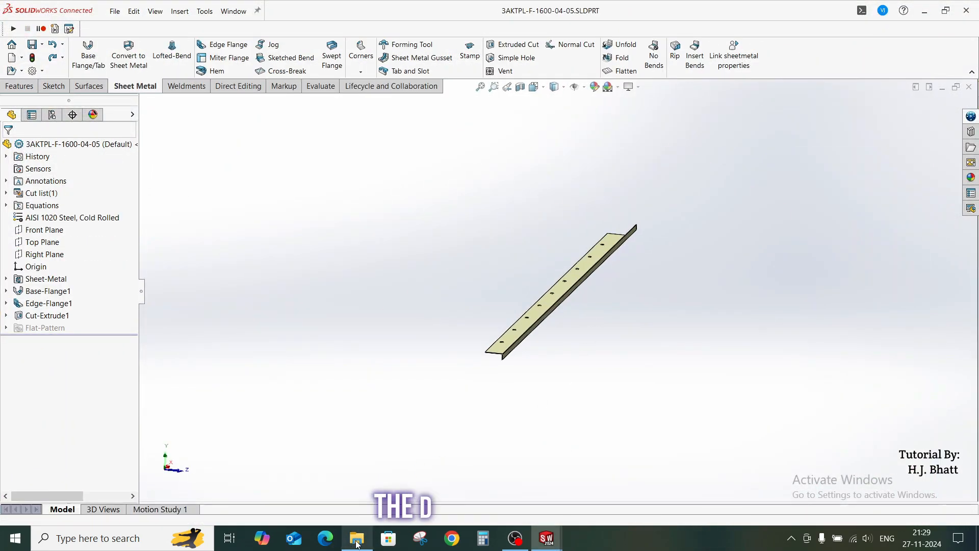
# Open the project's DXFs folder in File Explorer to check the exported flat patterns.
pyautogui.click(357, 538)
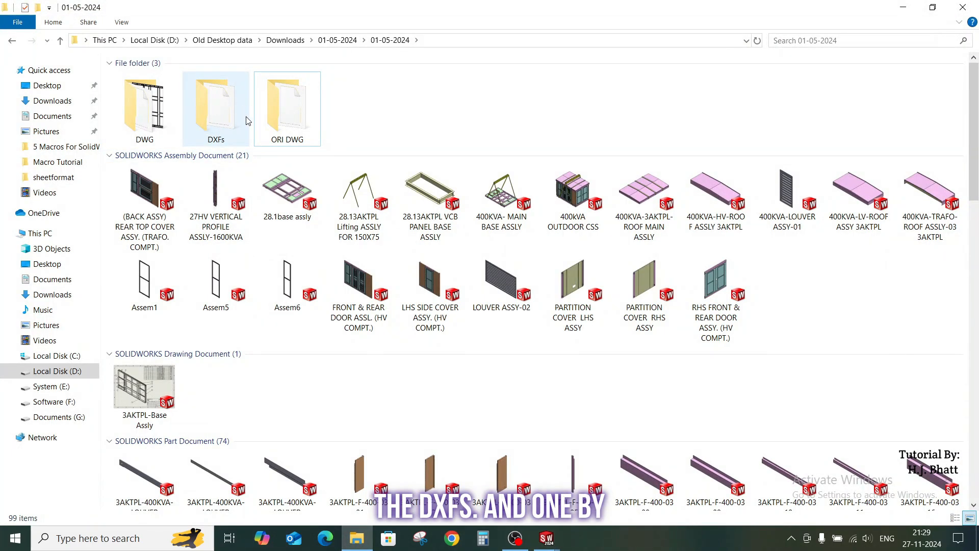
pyautogui.doubleClick(215, 108)
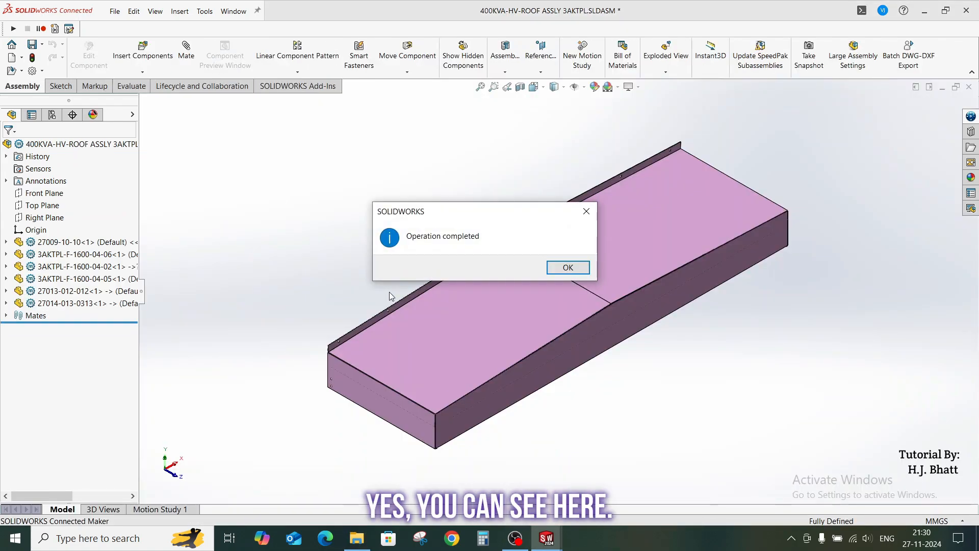
pyautogui.moveTo(568, 267)
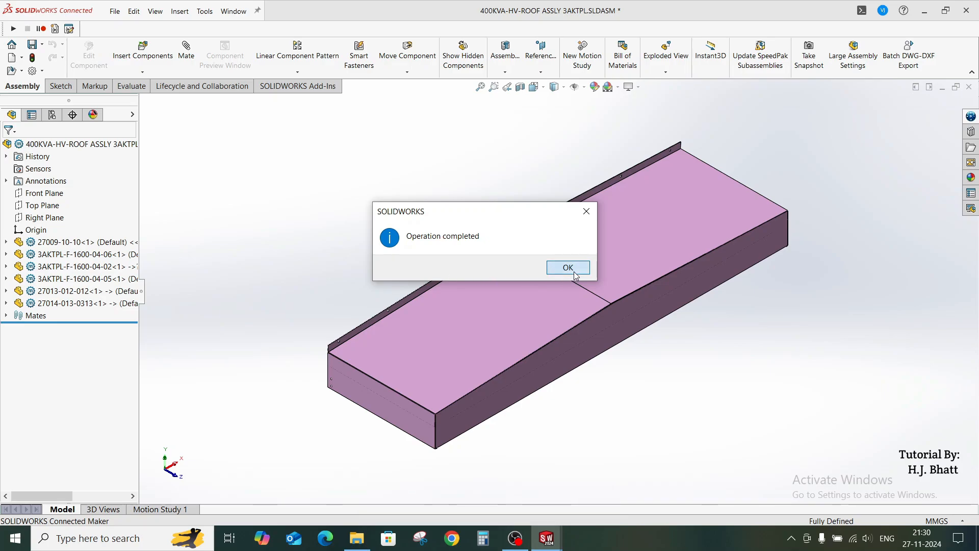
# Acknowledge the export-completed message and start editing a macro.
pyautogui.click(567, 267)
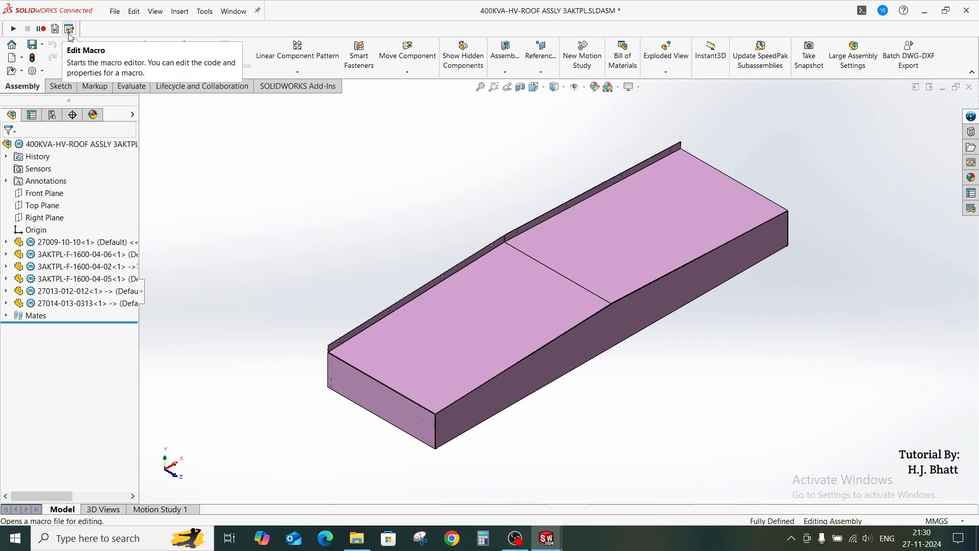
pyautogui.click(69, 29)
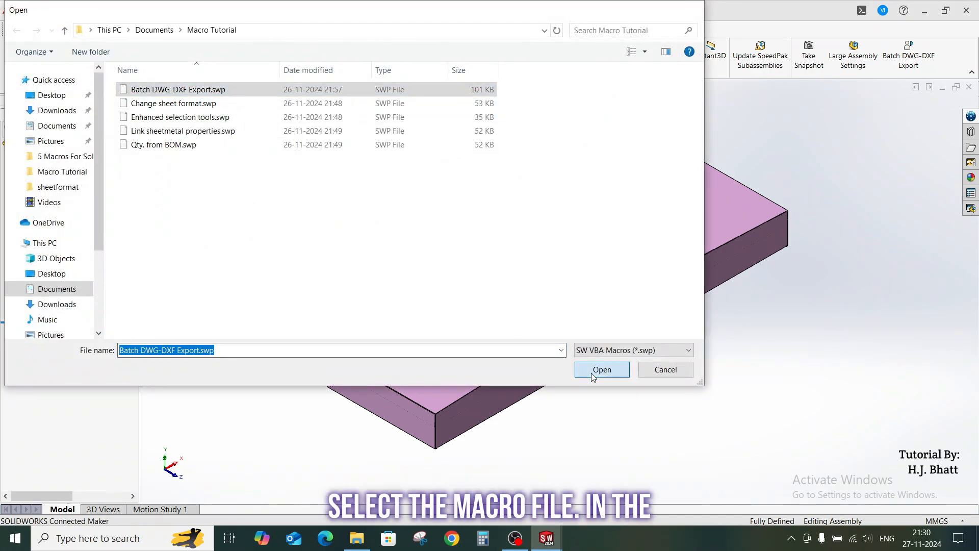
# Change OUT_NAME_TEMPLATE in the Batch DWG-DXF macro to output .dwg files into a DWGs folder.
pyautogui.click(600, 370)
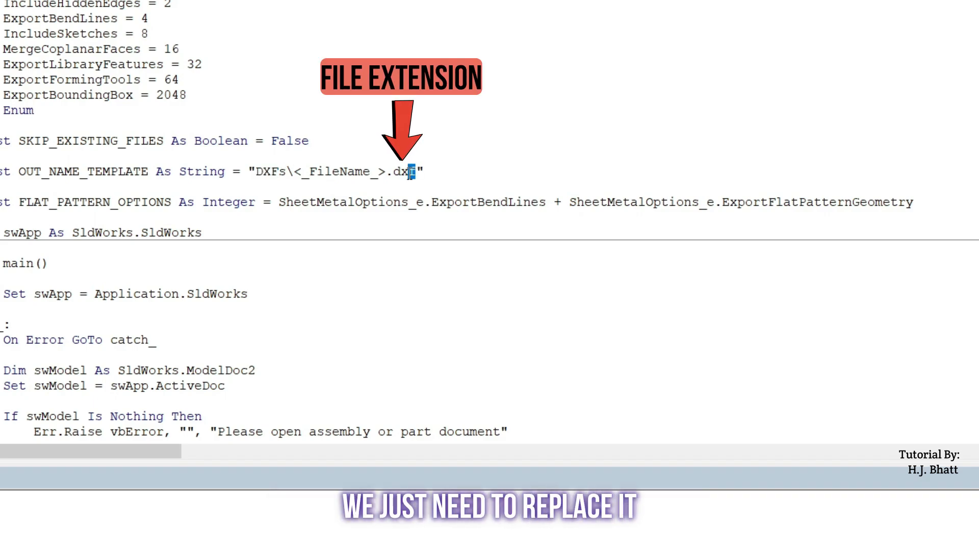
pyautogui.write('wg')
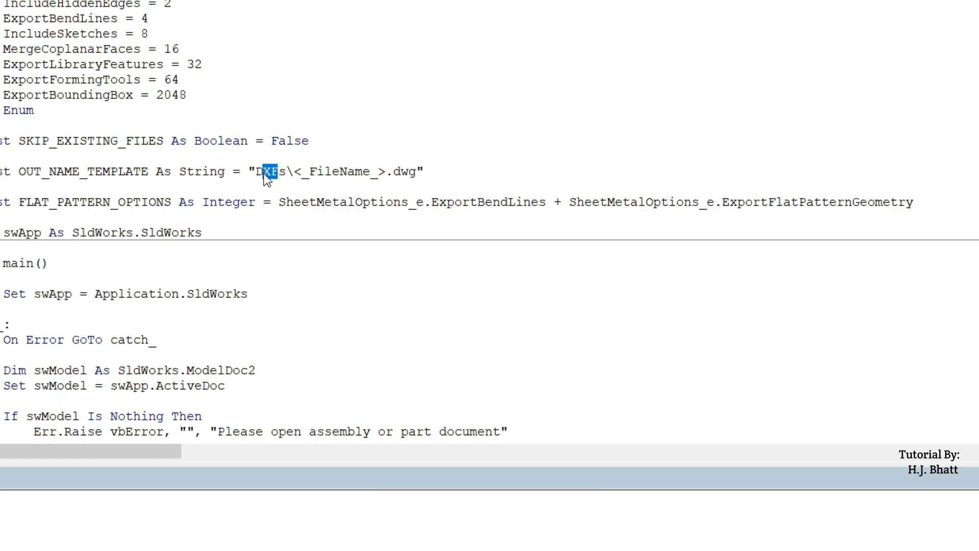
pyautogui.write('DWG')
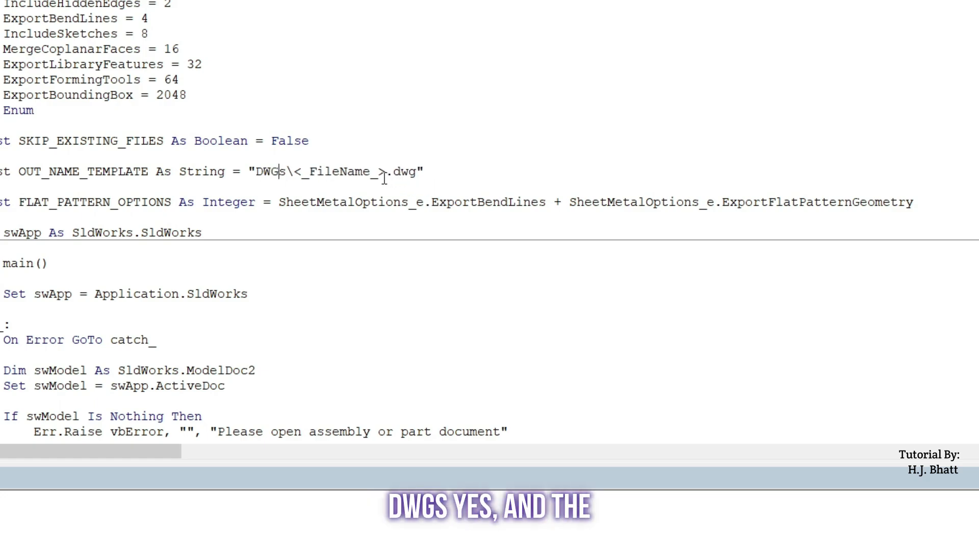
pyautogui.doubleClick(341, 171)
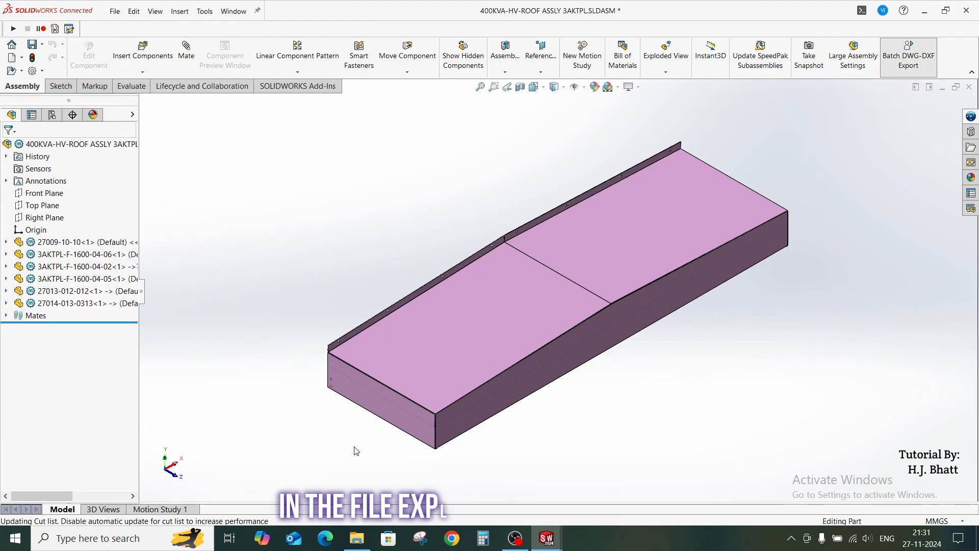
# Open the newly created DWGs folder in File Explorer to check the exported drawings.
pyautogui.click(356, 538)
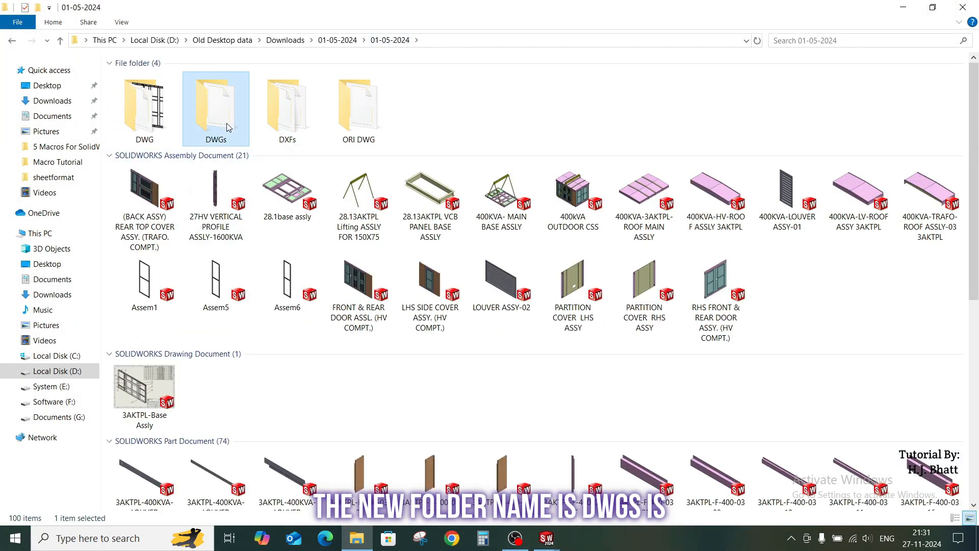
pyautogui.doubleClick(216, 106)
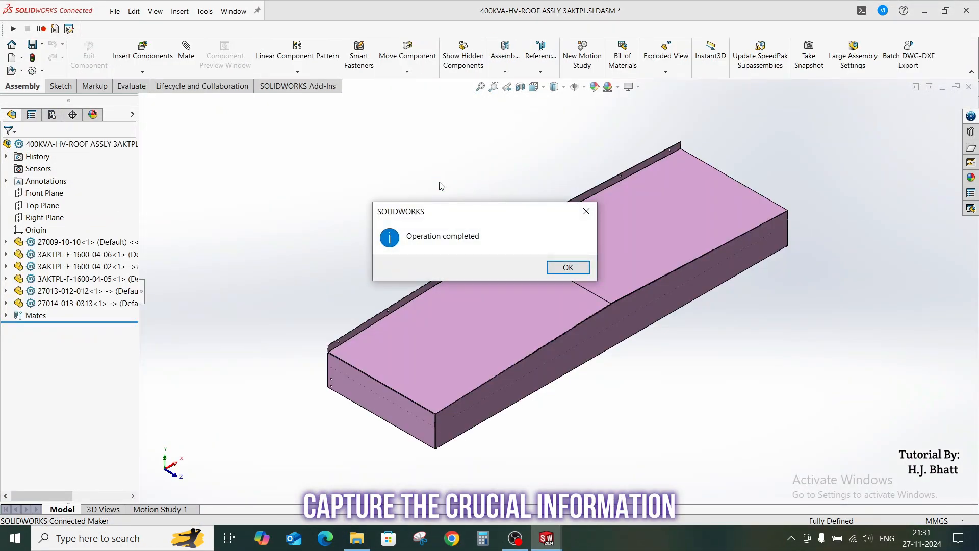
# Acknowledge the DWG export-completed message and return to the roof assembly.
pyautogui.click(566, 267)
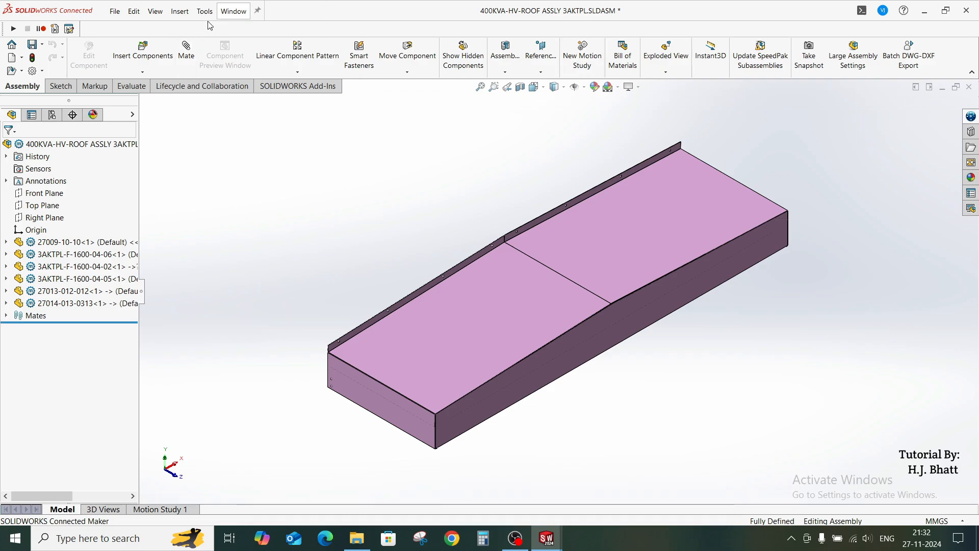
# Create a toolbar macro button linked to Enhanced selection tools.swp via Customize > Commands > Macro.
pyautogui.rightClick(851, 56)
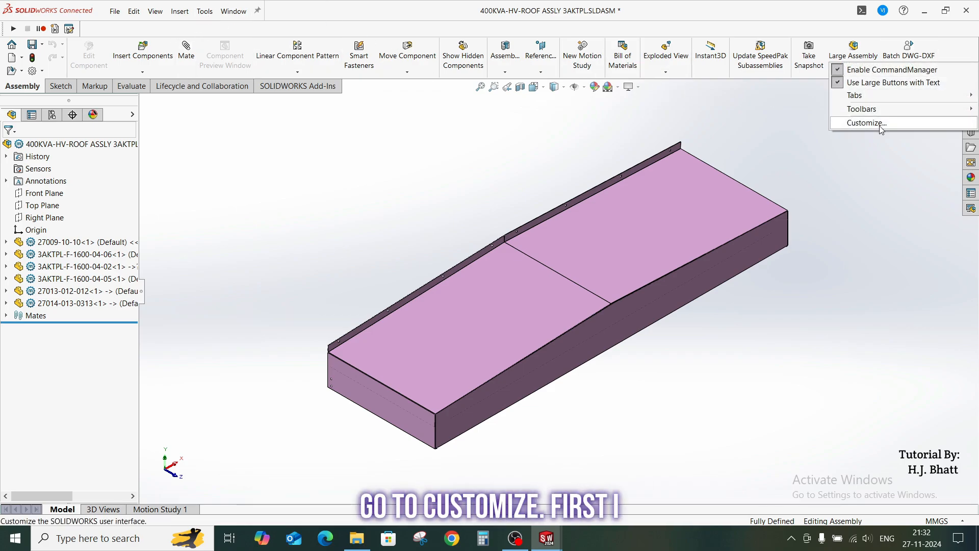
pyautogui.click(864, 122)
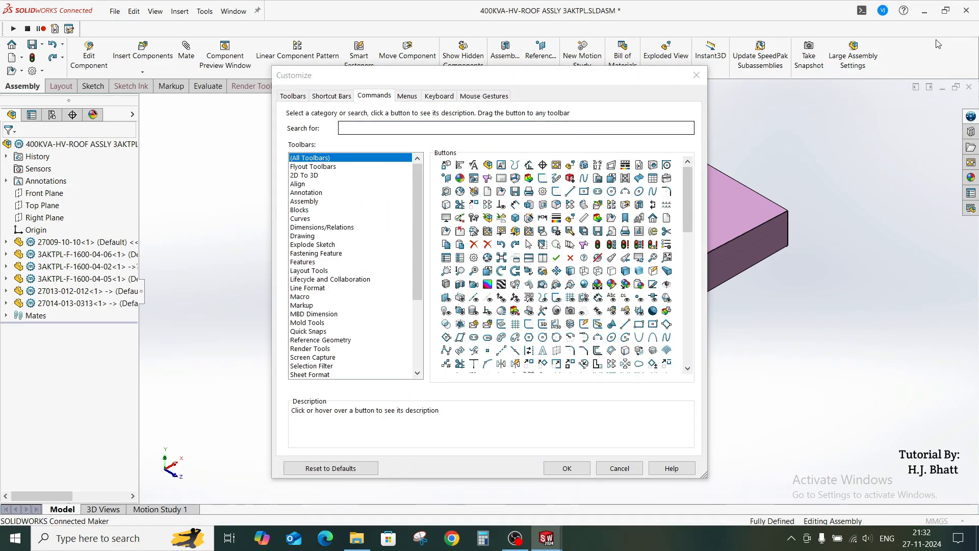
pyautogui.click(300, 296)
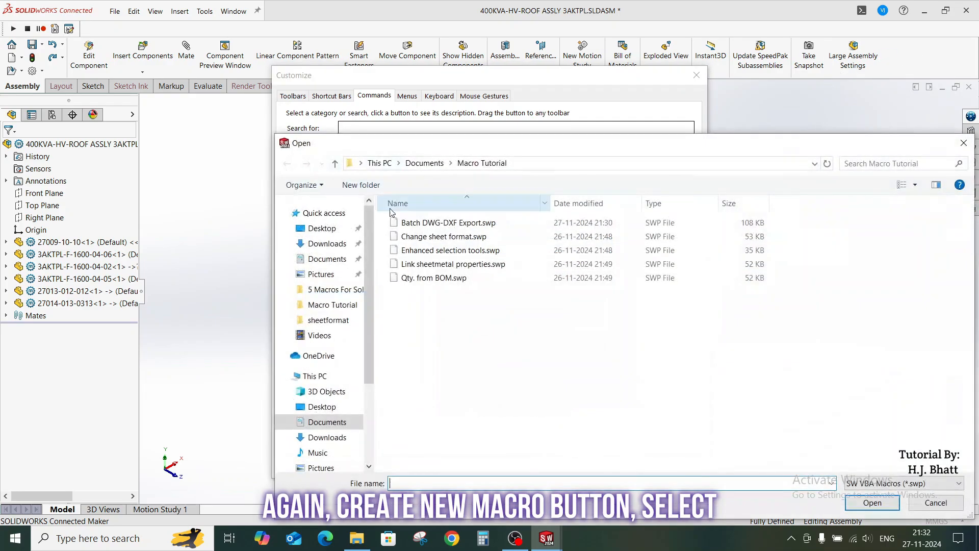
pyautogui.click(448, 250)
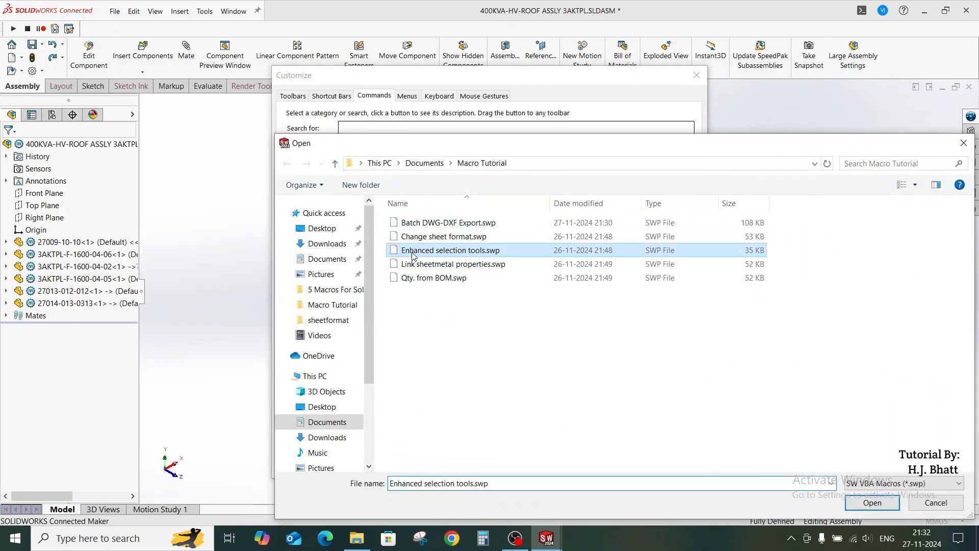
pyautogui.moveTo(452, 264)
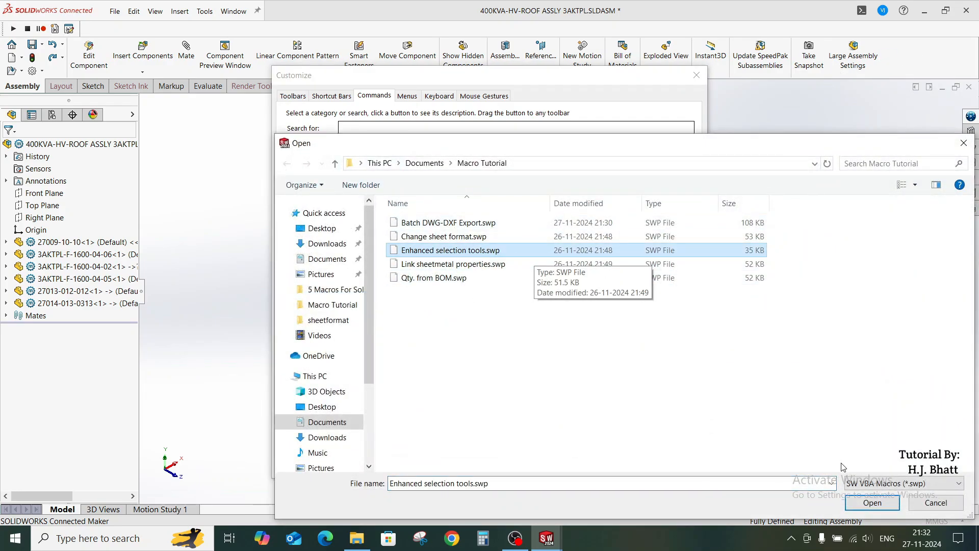
pyautogui.click(871, 503)
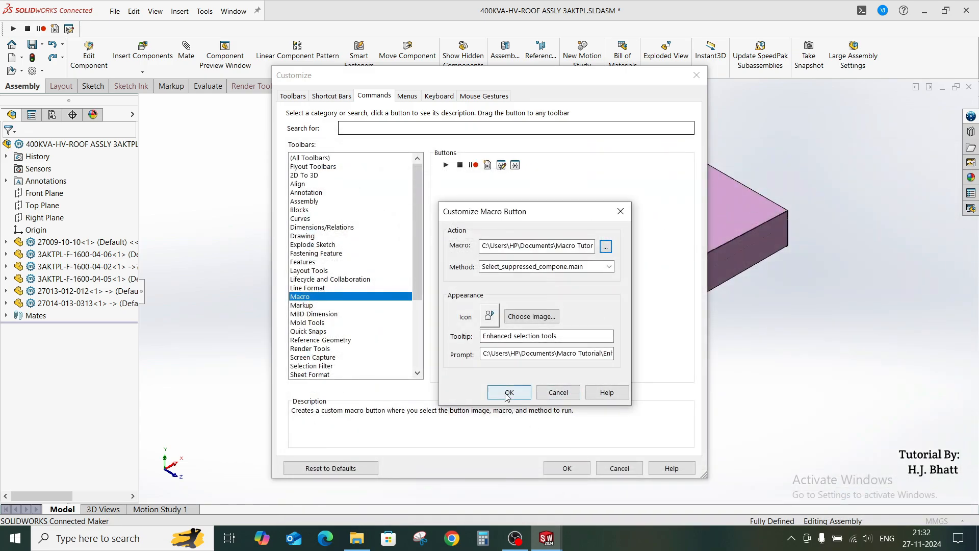
pyautogui.click(508, 392)
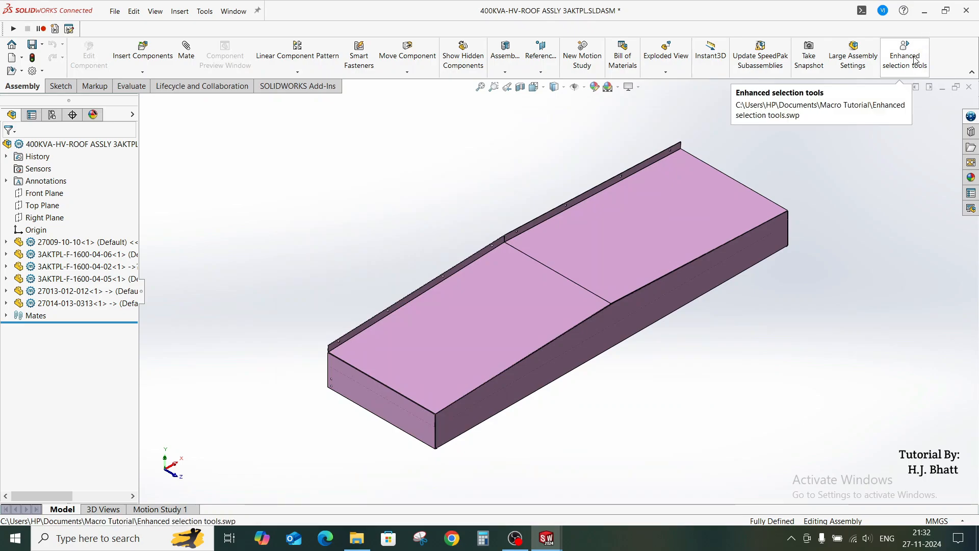
pyautogui.moveTo(324, 15)
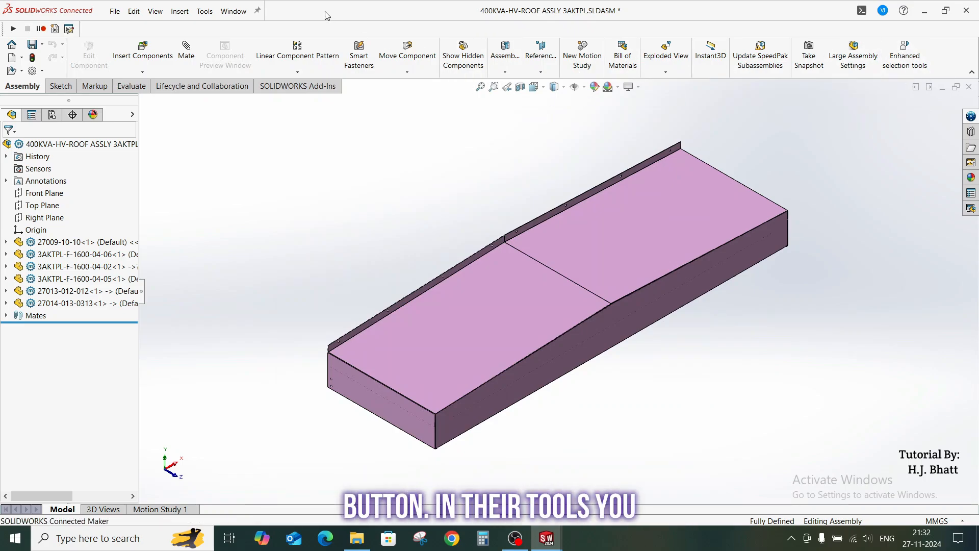
# Use Tools > Component Selection > Select Suppressed, then act on the selected suppressed components.
pyautogui.click(204, 10)
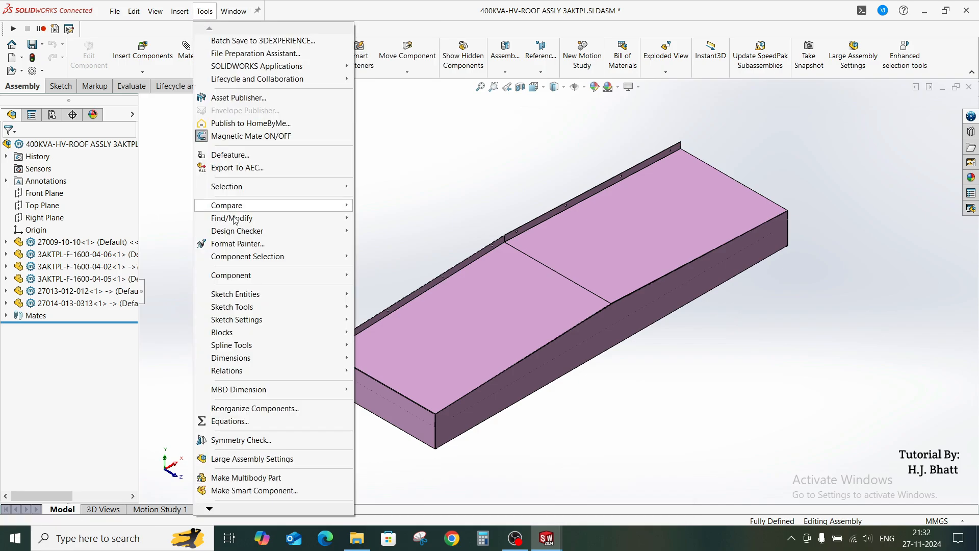
pyautogui.moveTo(247, 256)
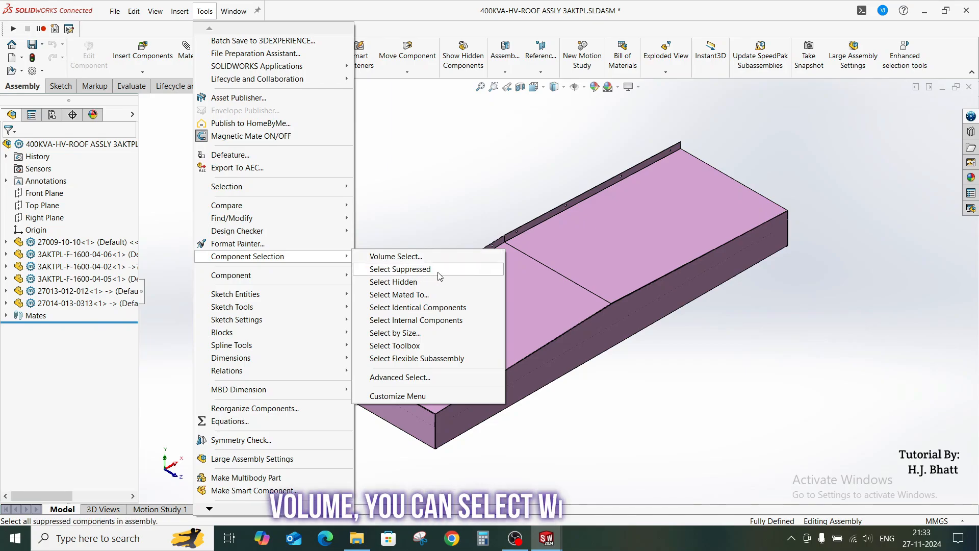
pyautogui.moveTo(418, 294)
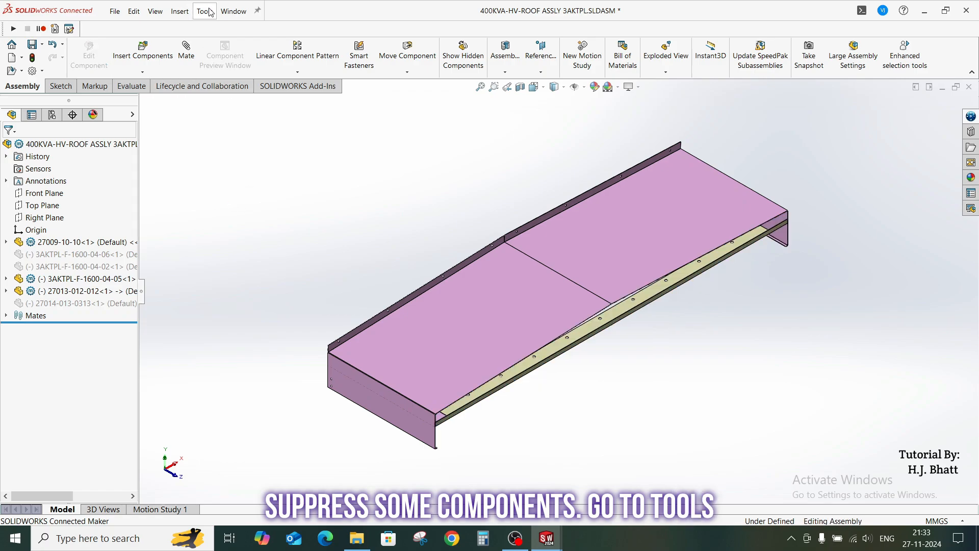
pyautogui.click(203, 11)
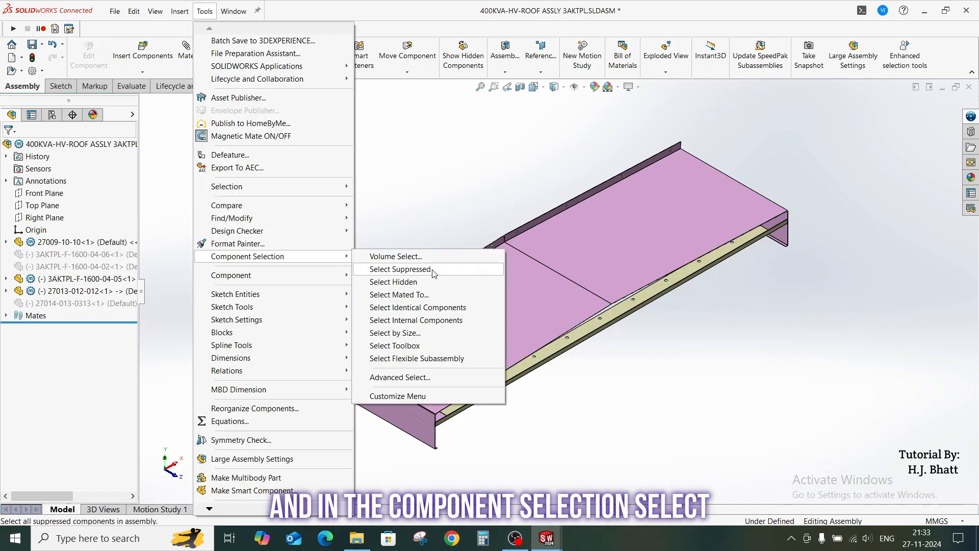
pyautogui.click(398, 269)
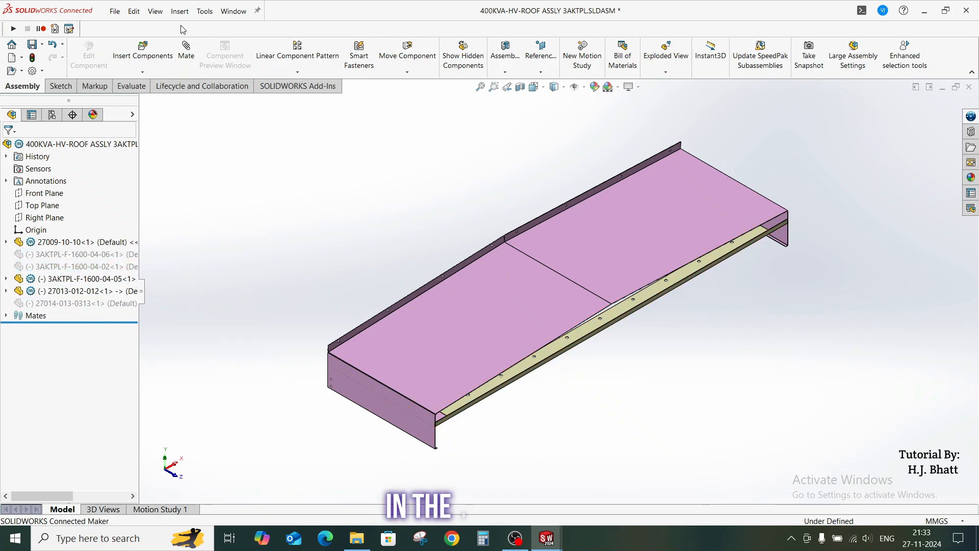
pyautogui.click(204, 11)
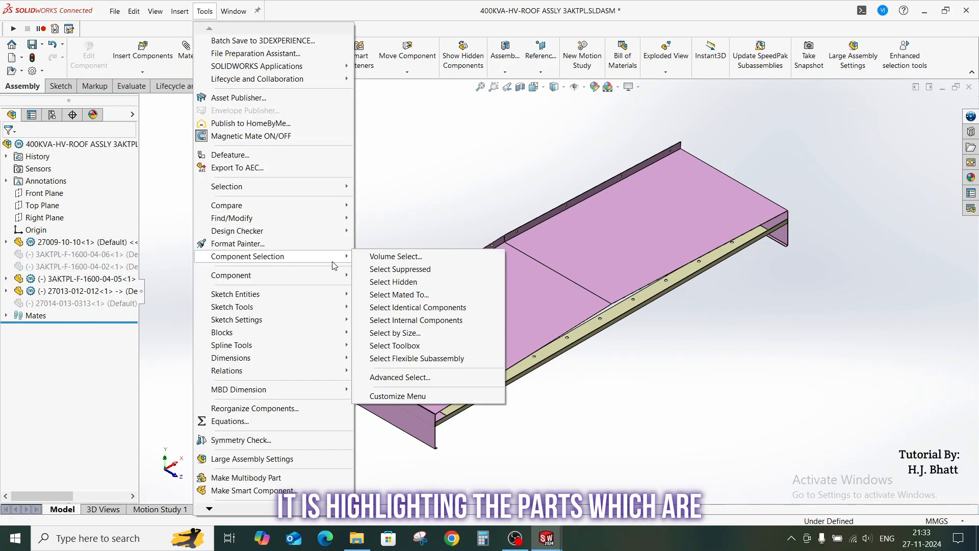
pyautogui.rightClick(74, 254)
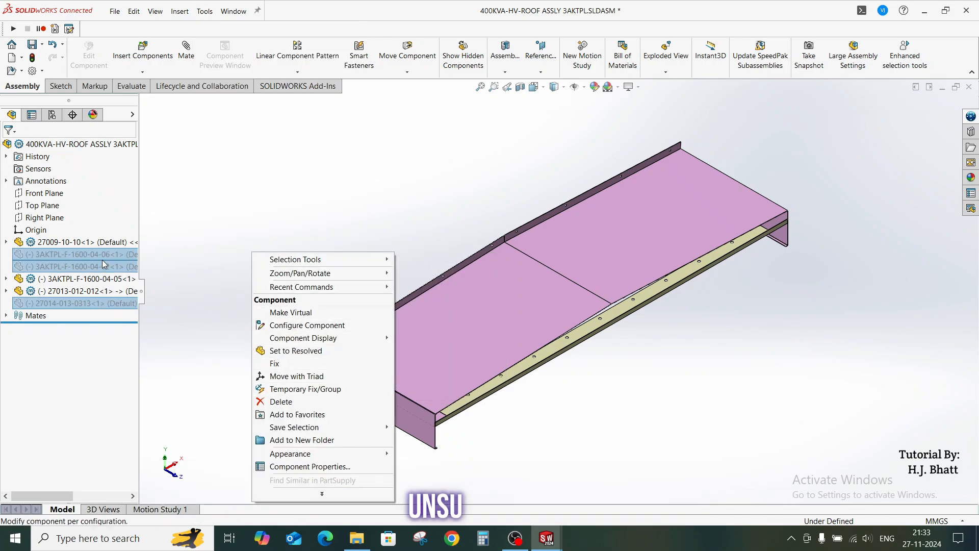
pyautogui.click(296, 349)
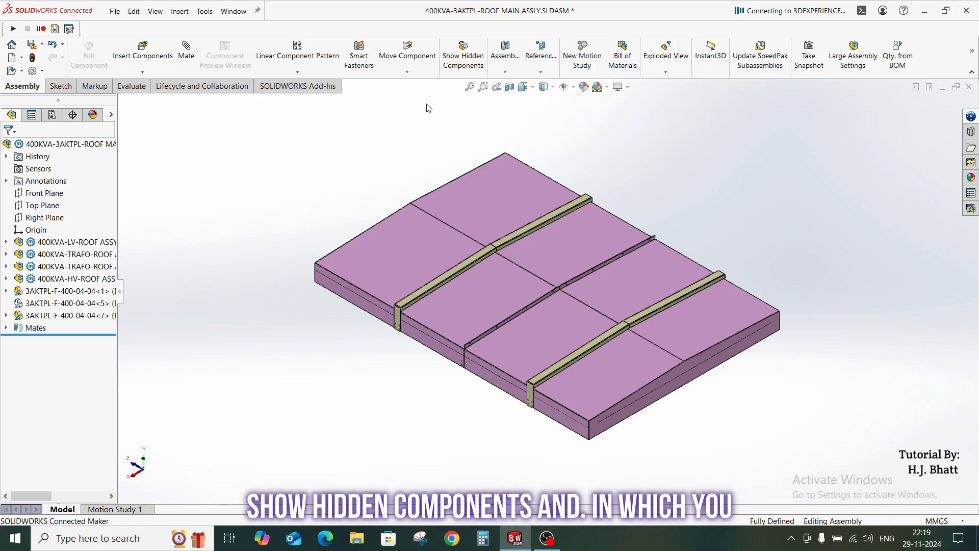
pyautogui.click(463, 52)
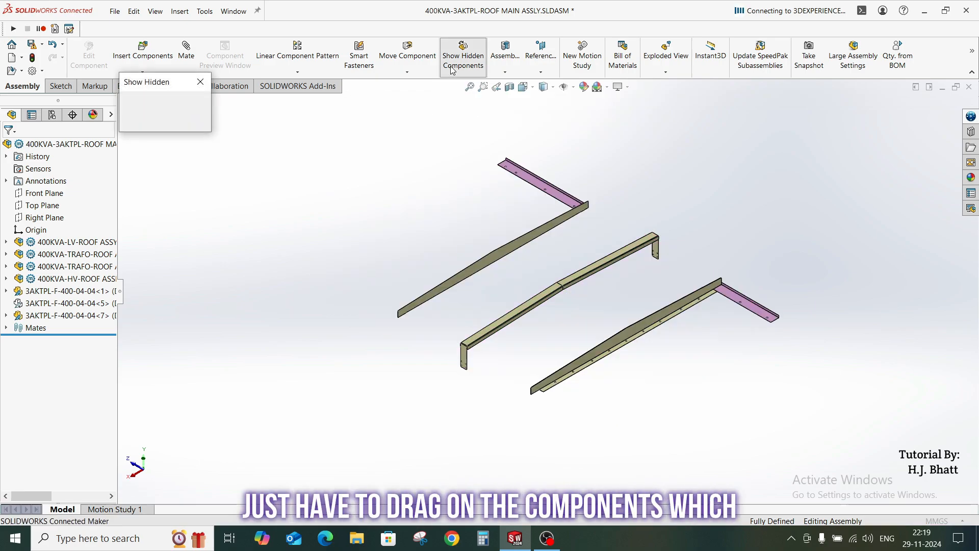
pyautogui.click(462, 52)
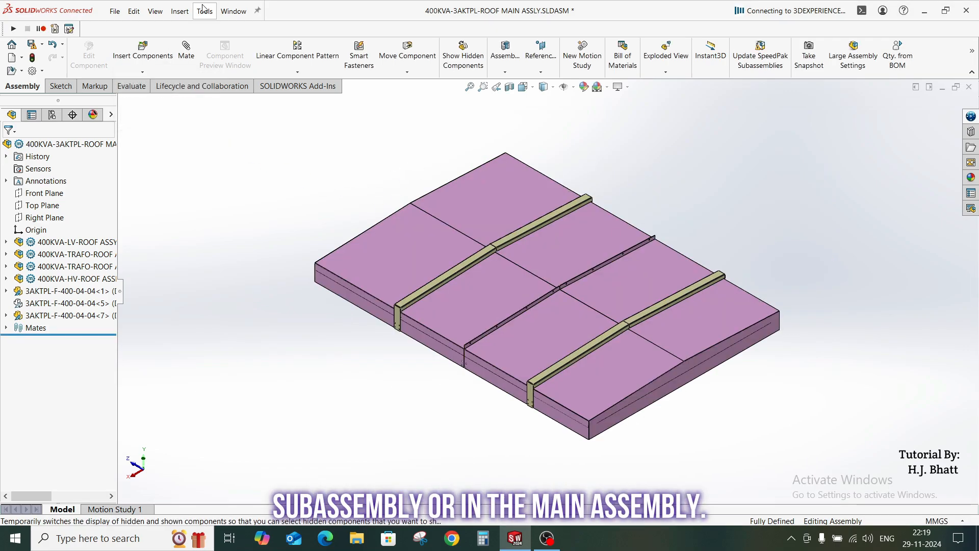
# Select all hidden components via Tools > Component Selection, then collapse the FeatureManager tree items.
pyautogui.click(204, 11)
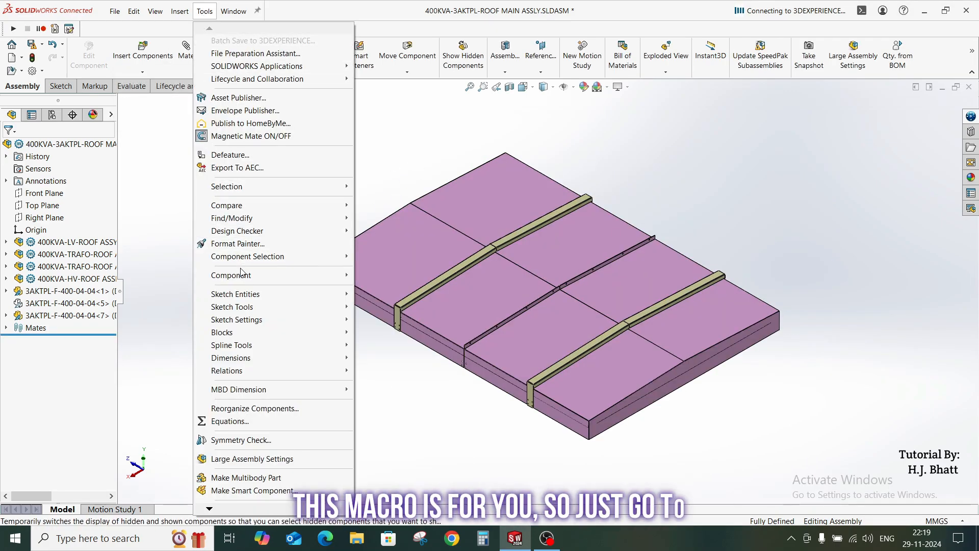
pyautogui.moveTo(266, 382)
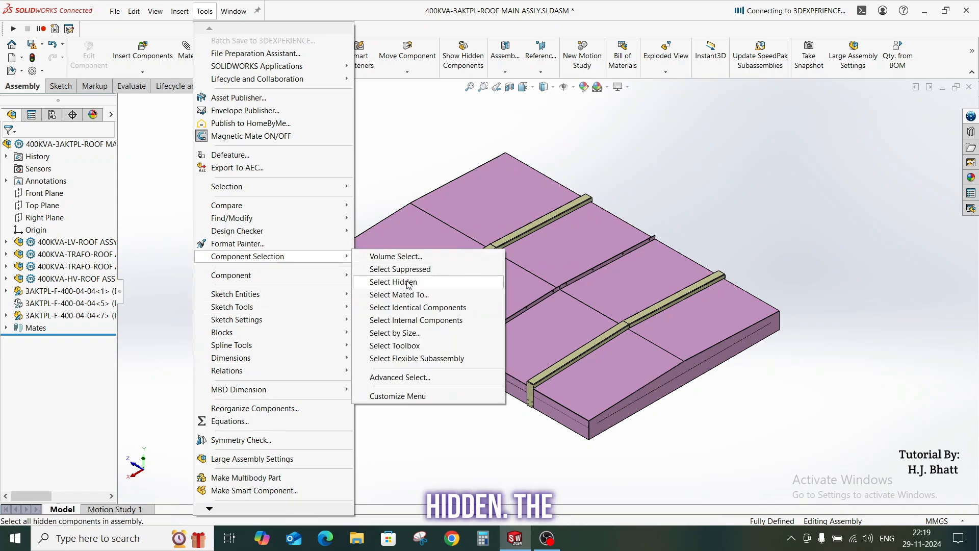
pyautogui.click(394, 282)
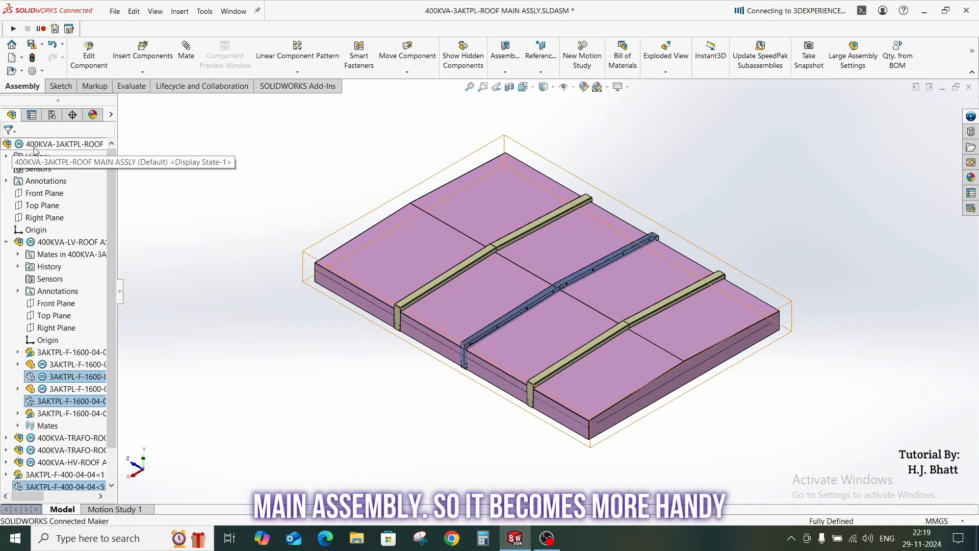
pyautogui.rightClick(60, 144)
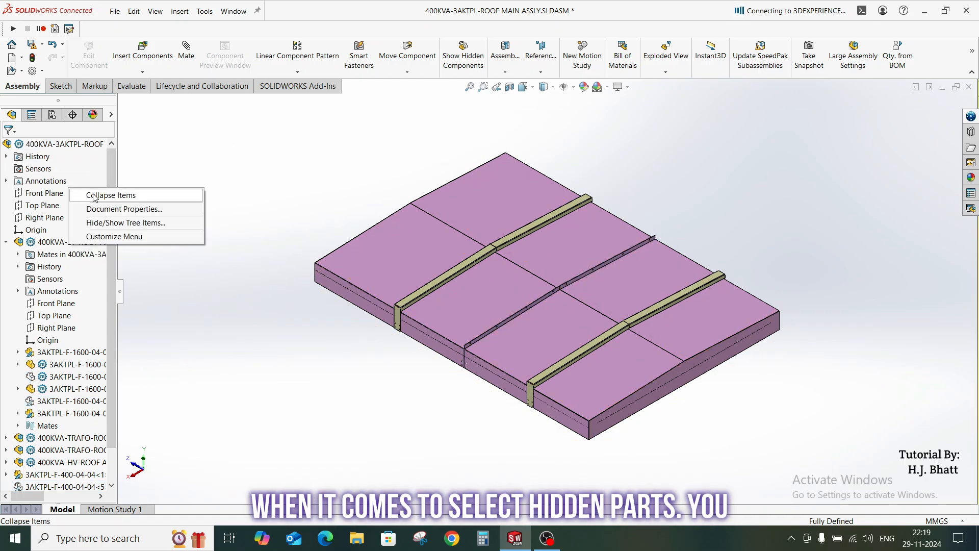
pyautogui.click(111, 195)
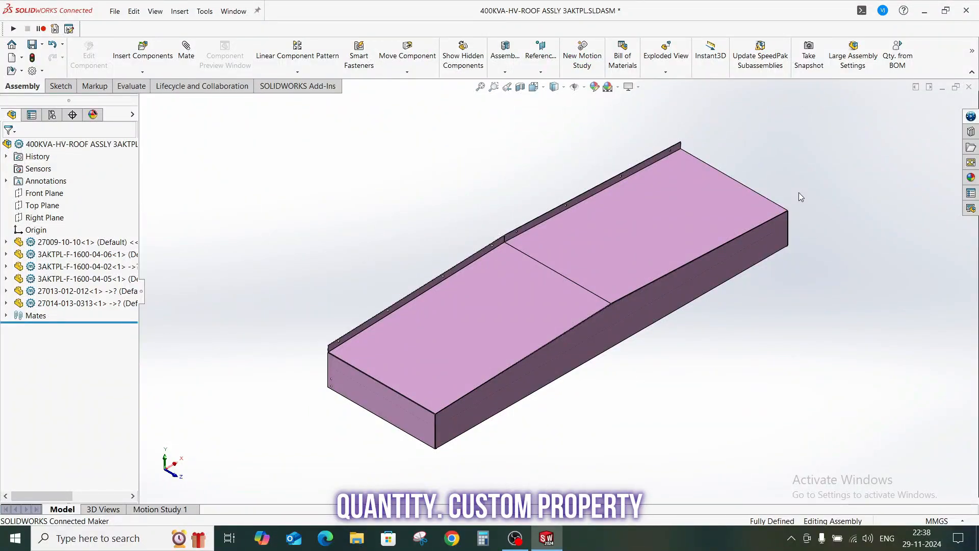
pyautogui.moveTo(630, 136)
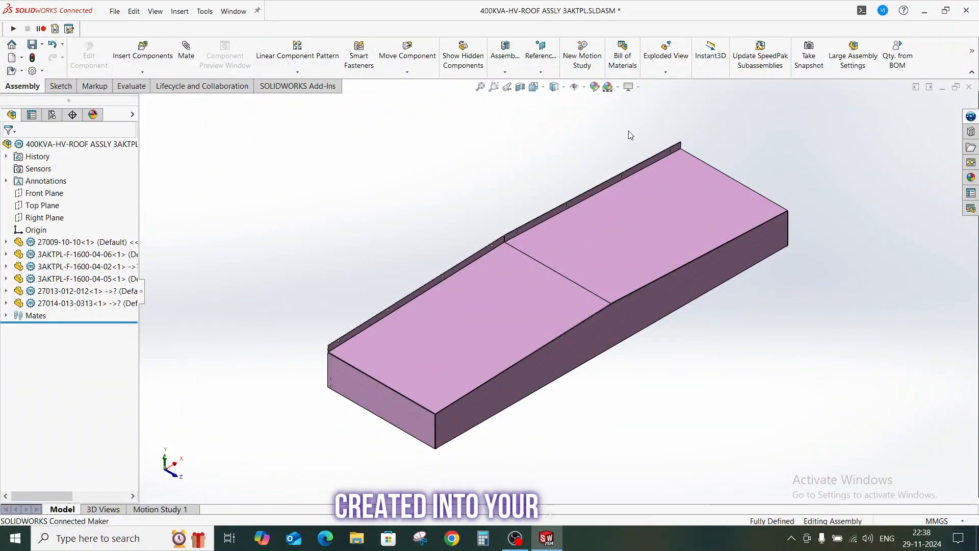
pyautogui.moveTo(622, 52)
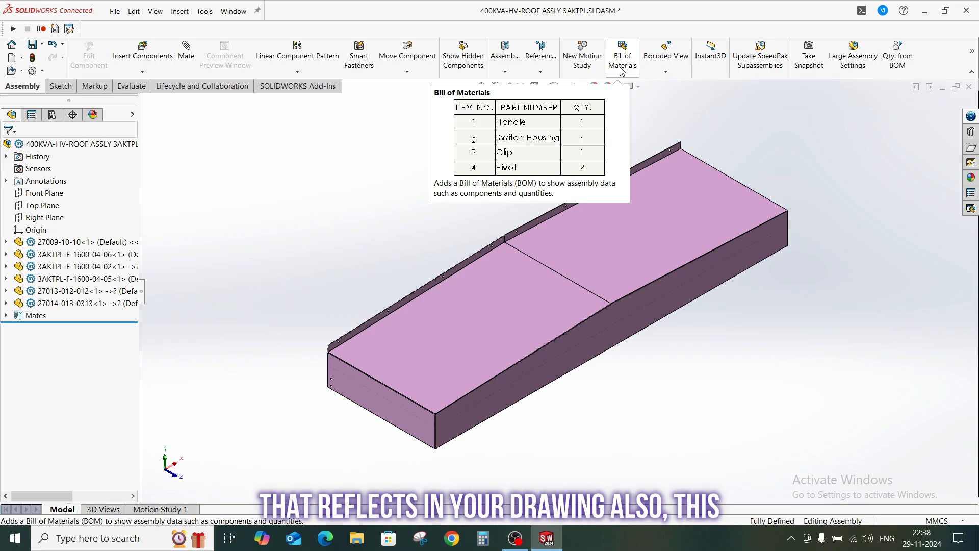
# Insert a bill of materials table into the roof subassembly's existing annotation view.
pyautogui.click(622, 53)
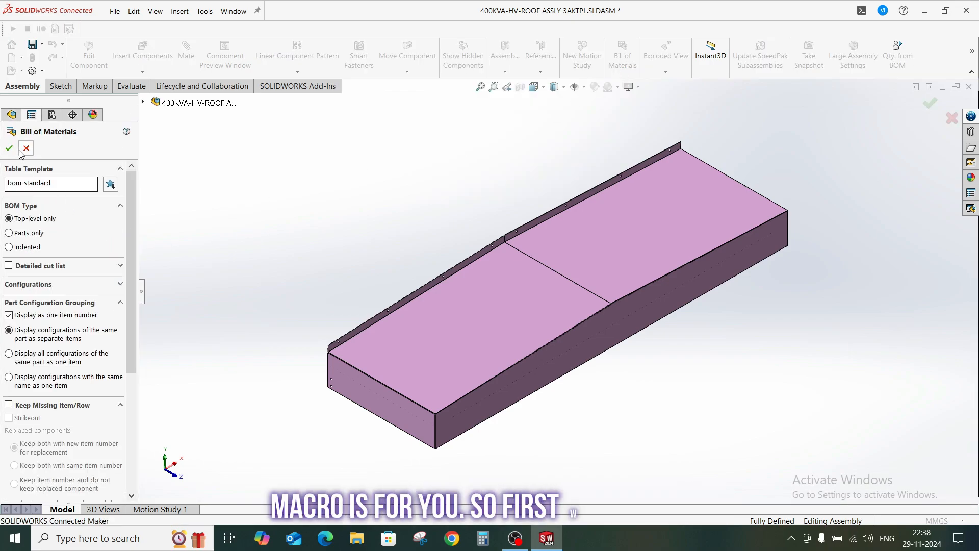
pyautogui.click(9, 148)
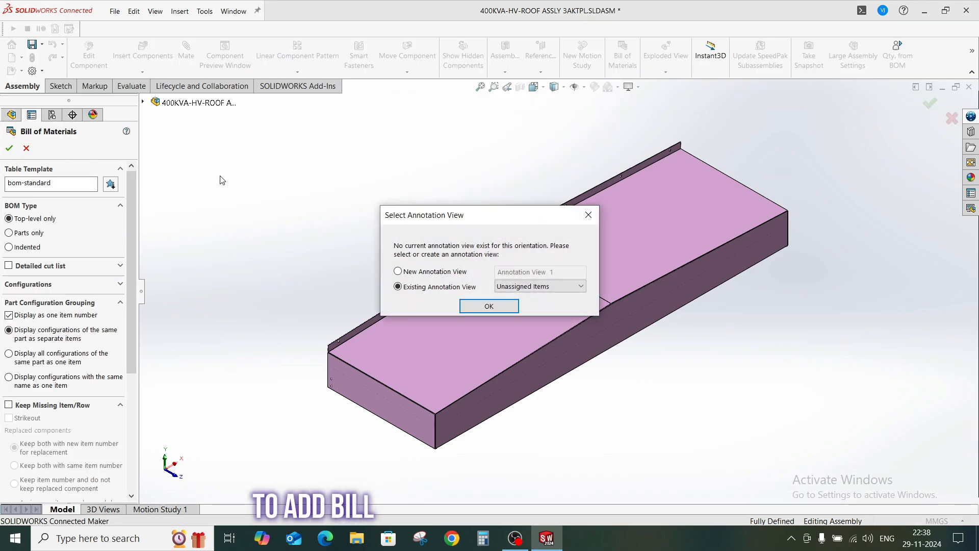
pyautogui.click(489, 306)
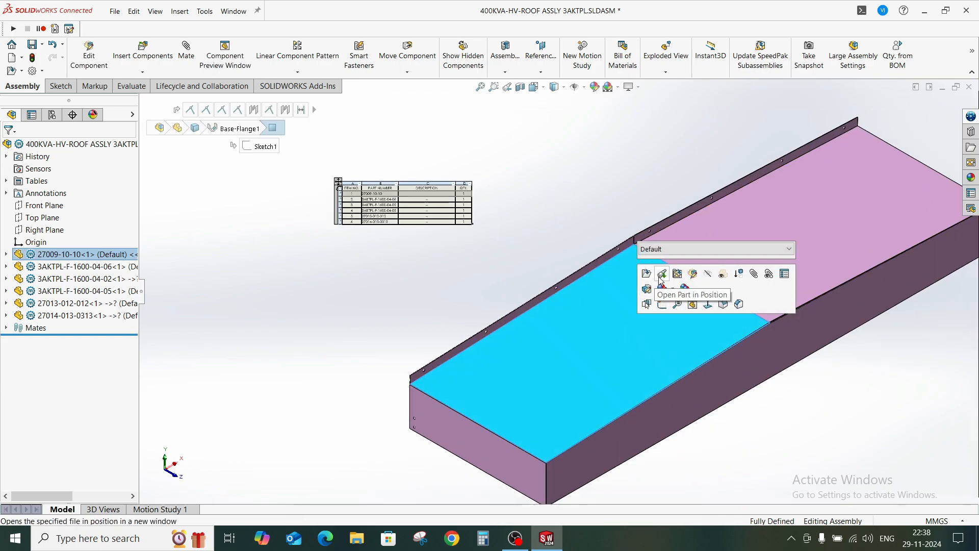
# Open part 27009-10-10 in position and add a custom property Qty. = 1, checking the configuration properties.
pyautogui.click(661, 274)
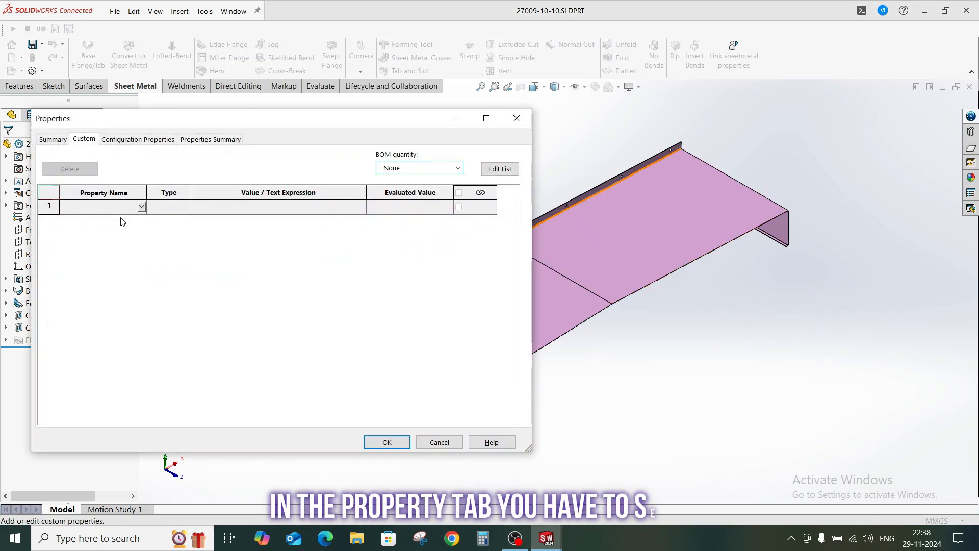
pyautogui.write('Qty.')
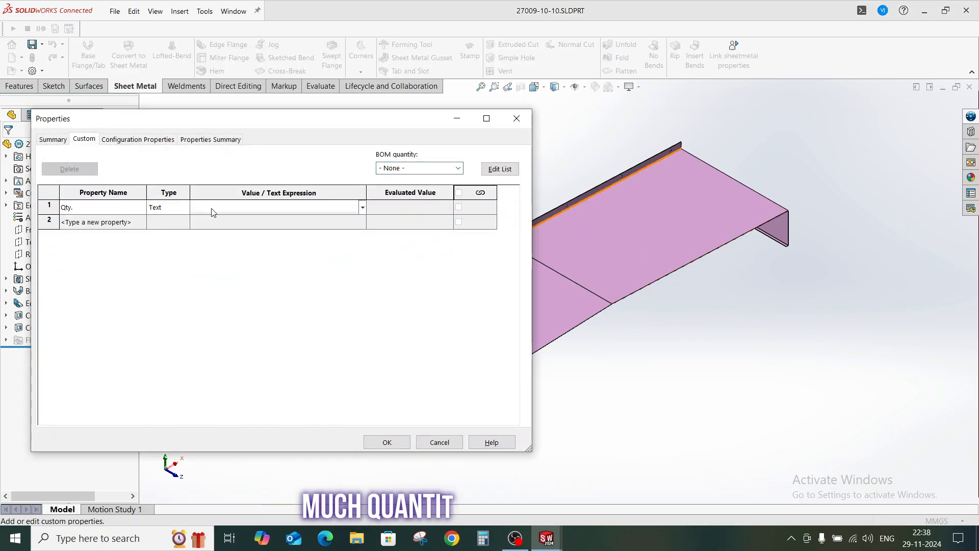
pyautogui.write('1')
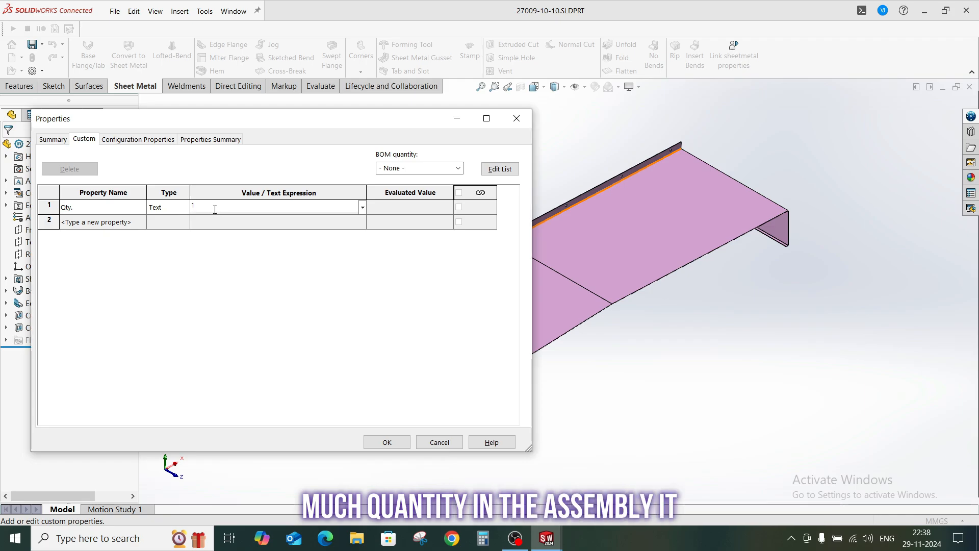
pyautogui.click(138, 139)
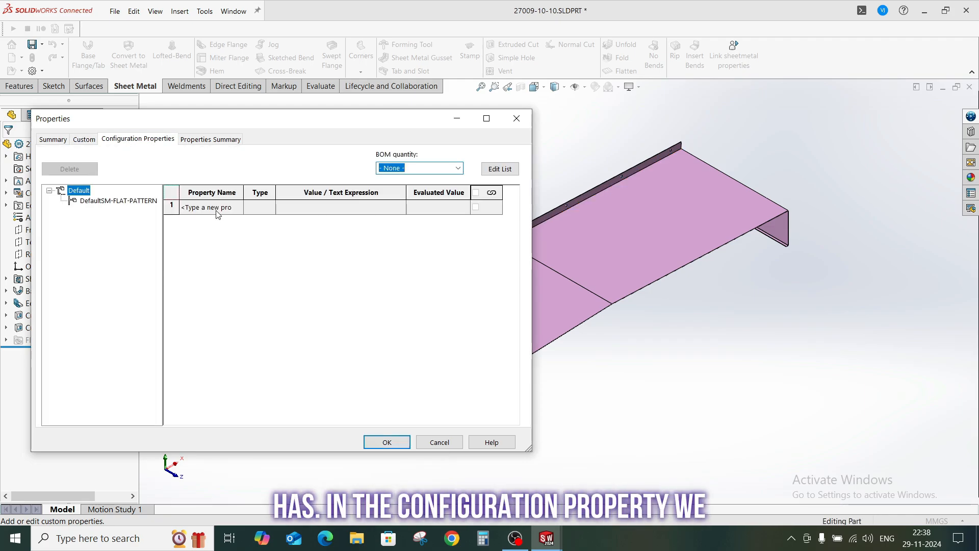
pyautogui.moveTo(124, 149)
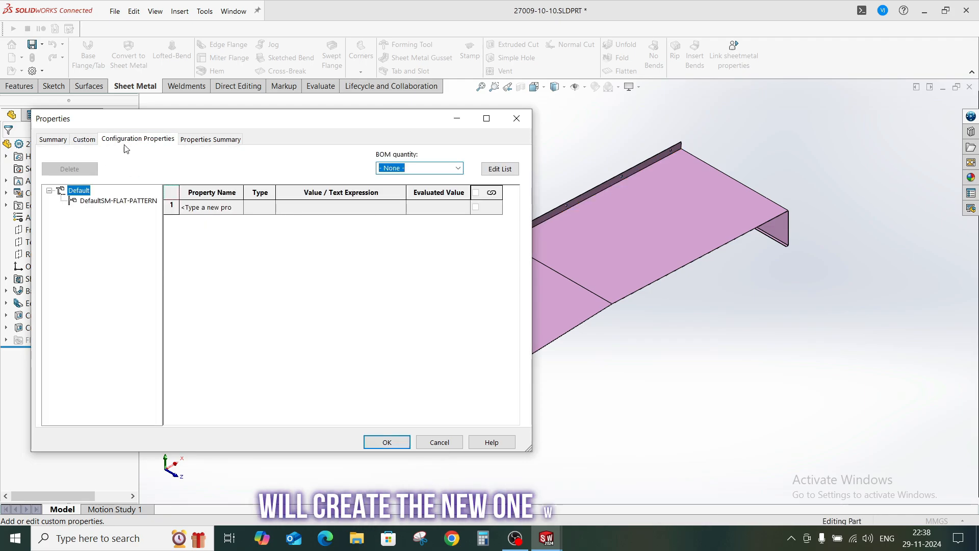
pyautogui.click(82, 139)
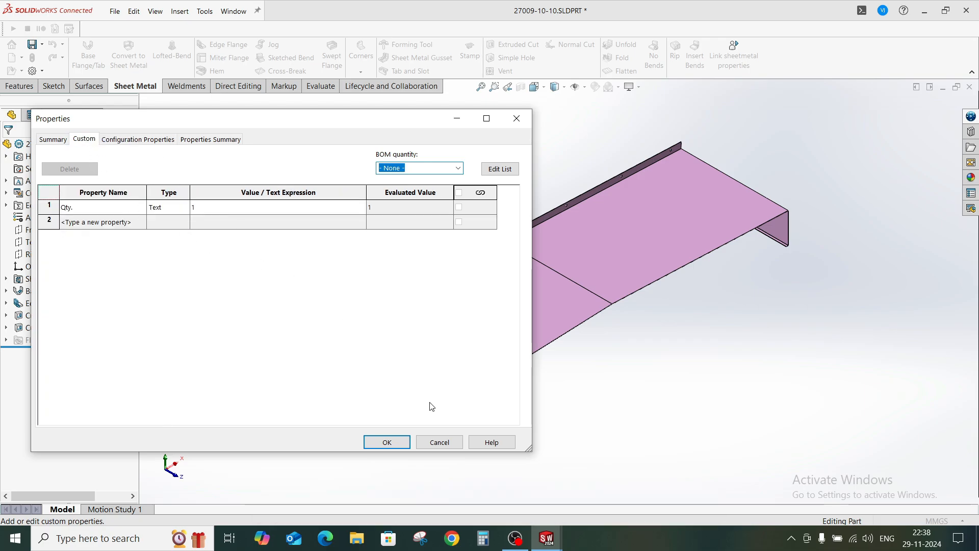
# Delete the Qty. custom property, confirm the properties, and cancel closing the part window.
pyautogui.click(48, 207)
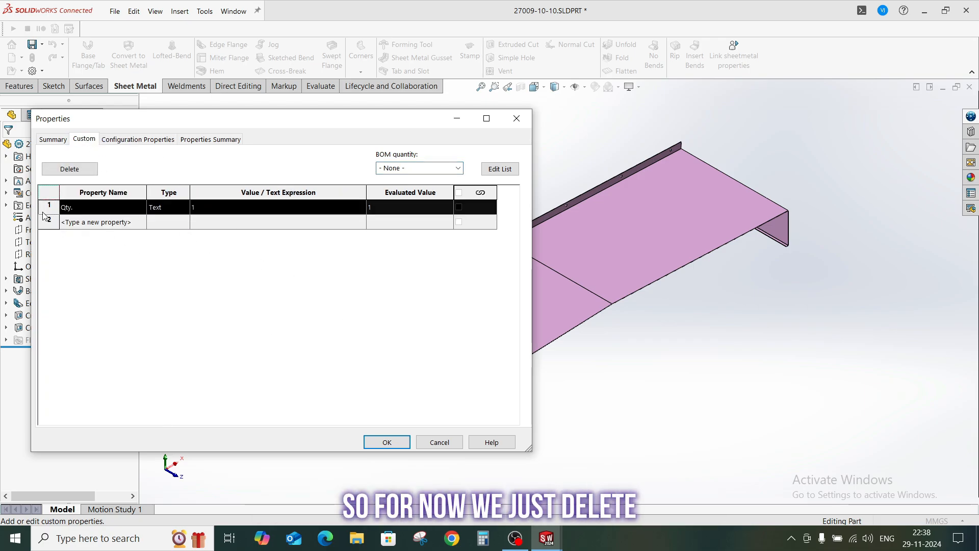
pyautogui.click(70, 168)
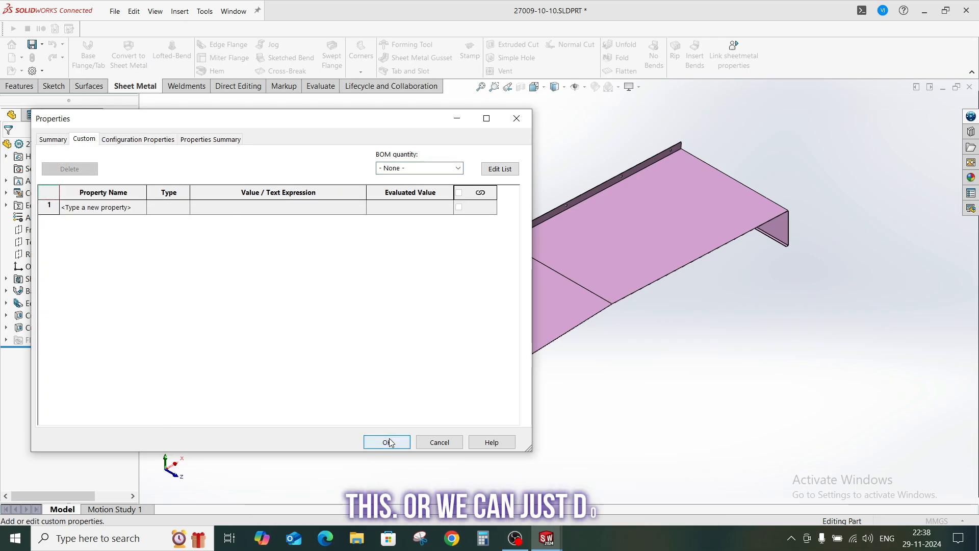
pyautogui.click(387, 442)
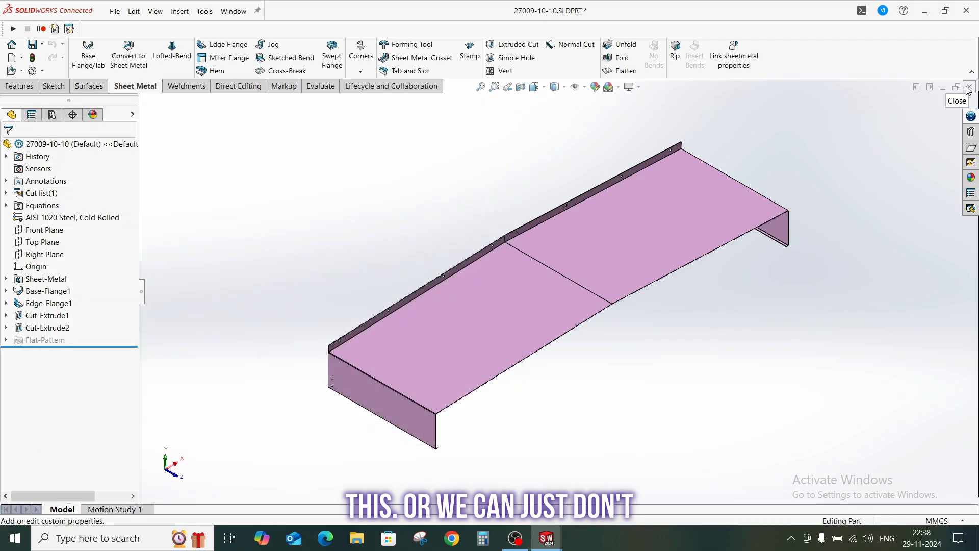
pyautogui.click(970, 88)
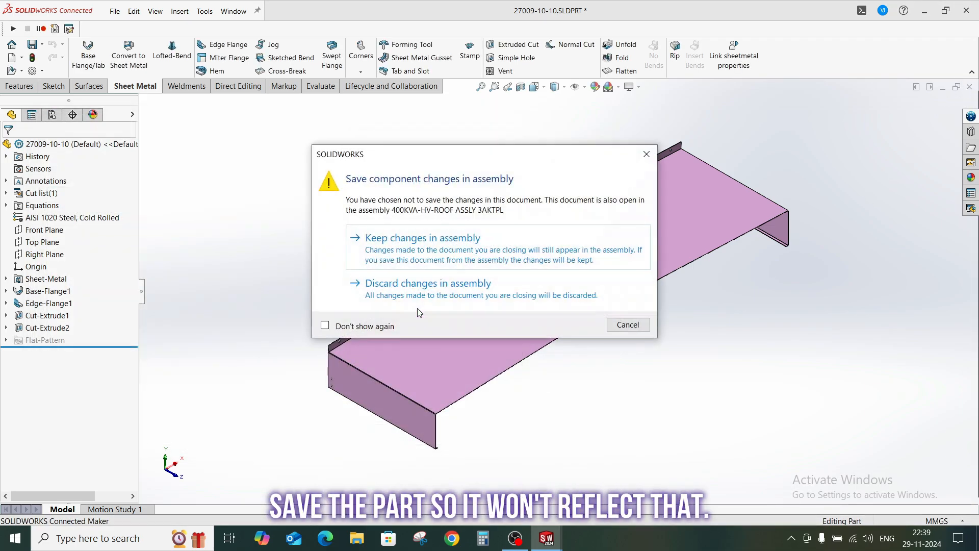
pyautogui.click(422, 237)
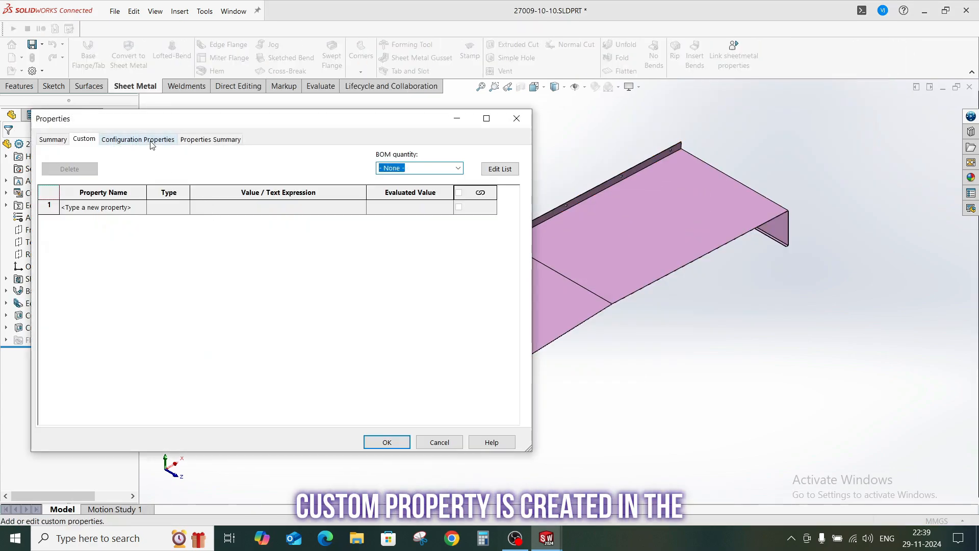
# Add Qty = 1 to the Default configuration's properties and confirm.
pyautogui.click(138, 138)
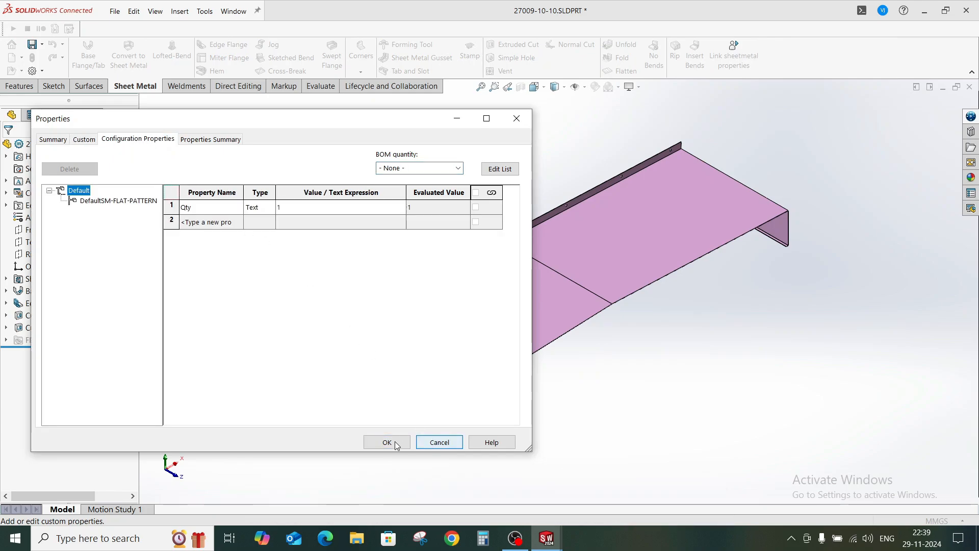
pyautogui.click(386, 442)
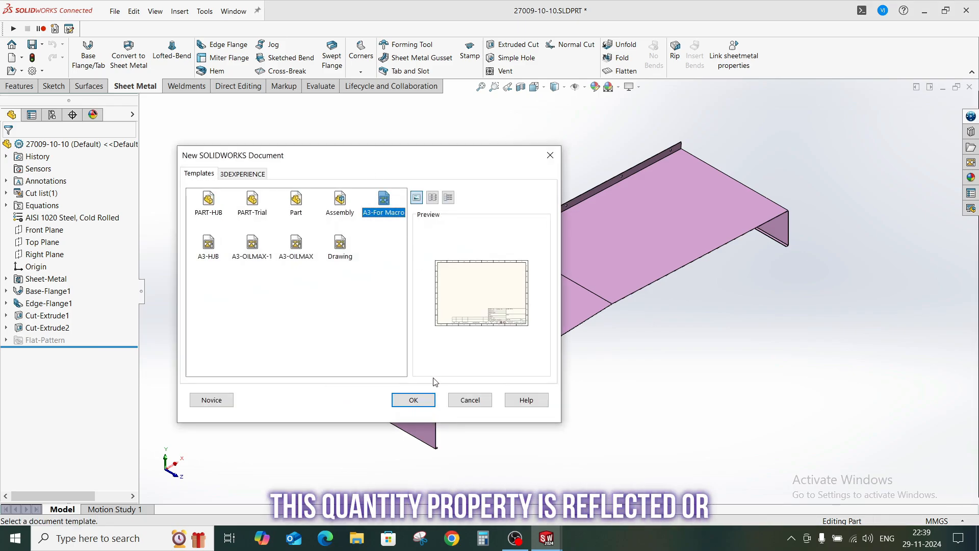
# Create a drawing of the part from the A3-For Macro template, then close it without saving.
pyautogui.click(413, 400)
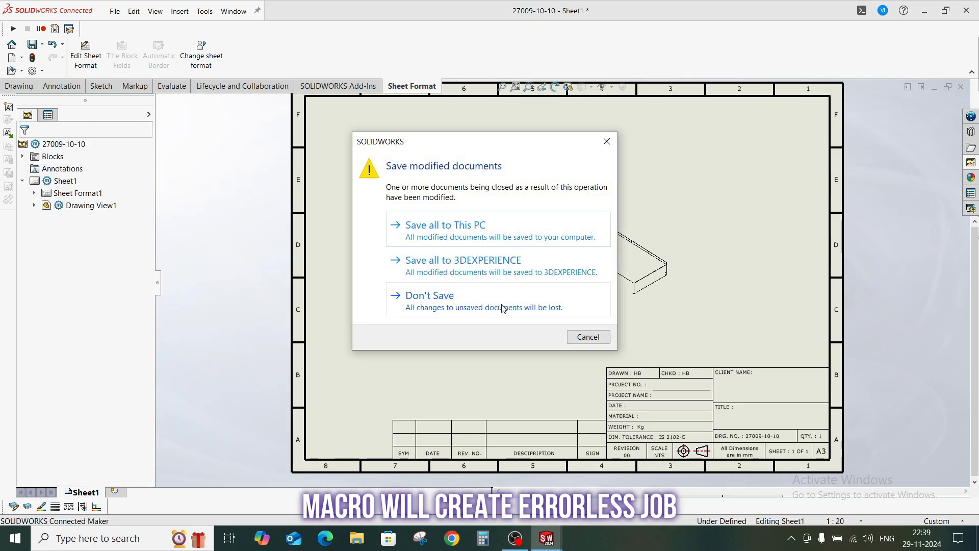
pyautogui.click(428, 294)
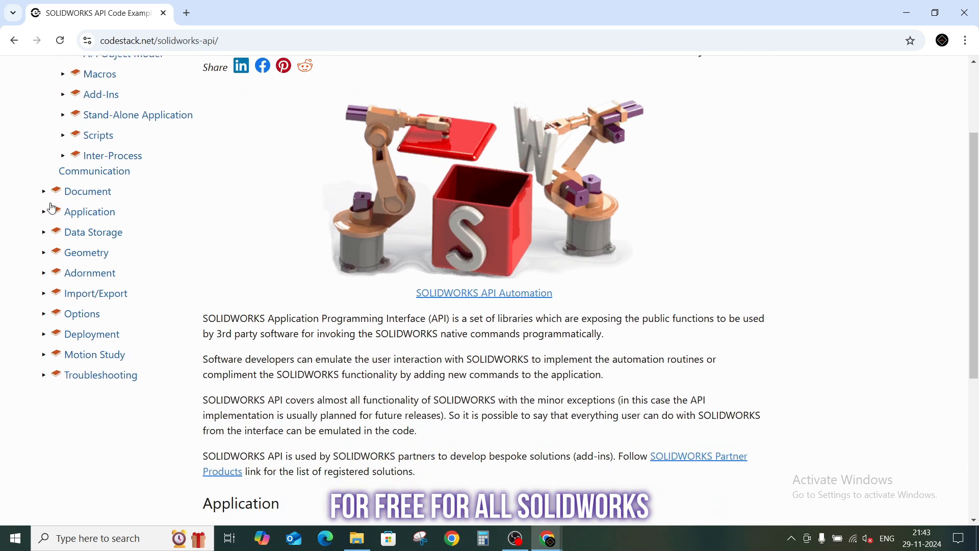
# Scroll through CodeStack's SOLIDWORKS API table of contents and its Document macro examples.
pyautogui.scroll(-3)
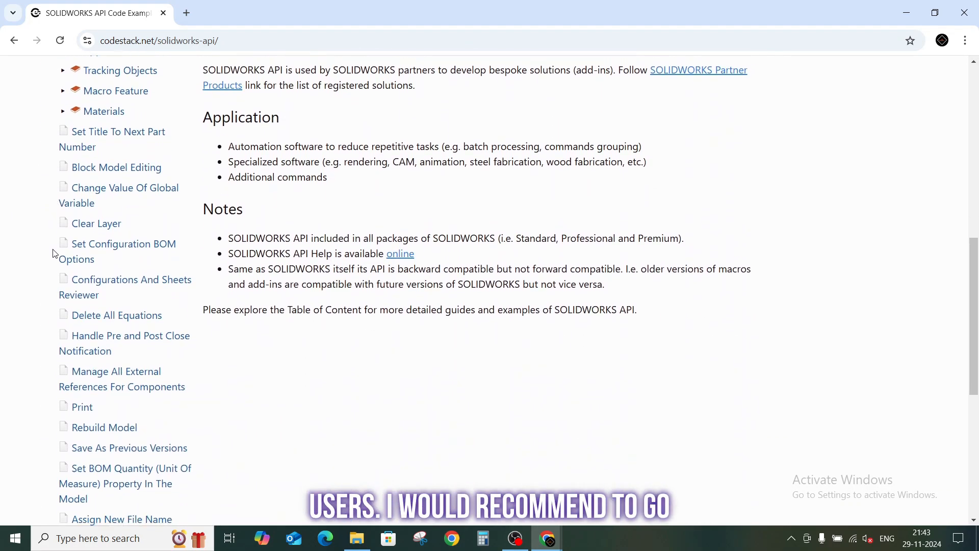
pyautogui.scroll(-3)
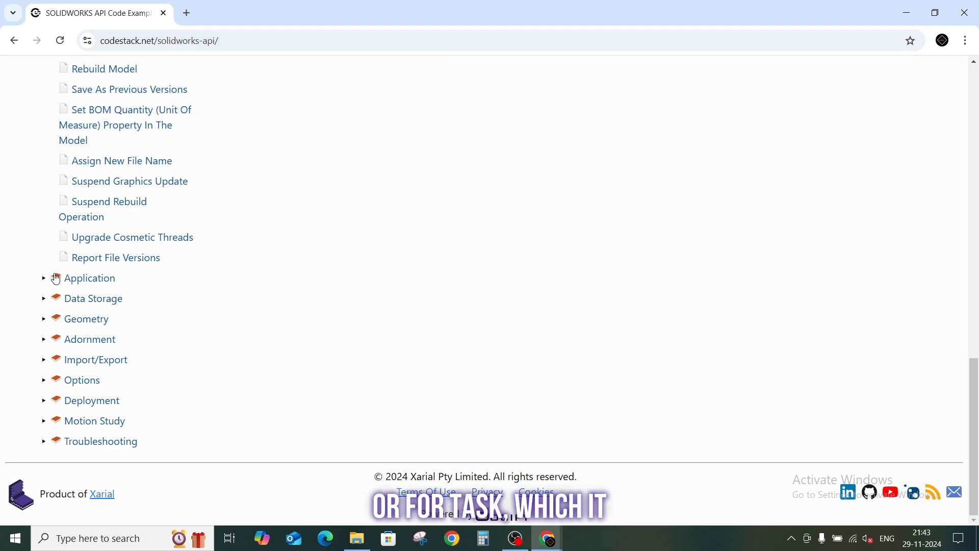
pyautogui.scroll(3)
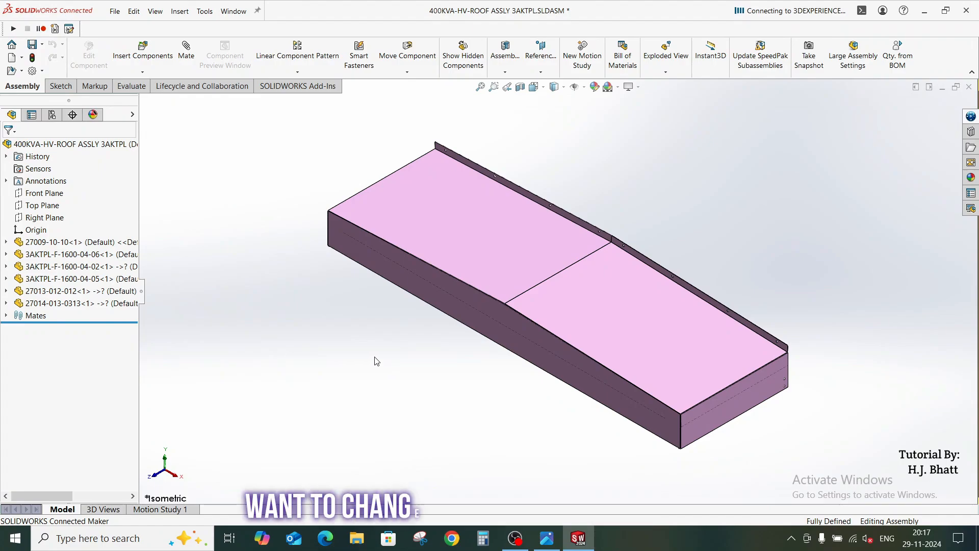
# Bring up the File menu over the reopened 400KVA HV roof assembly.
pyautogui.click(115, 12)
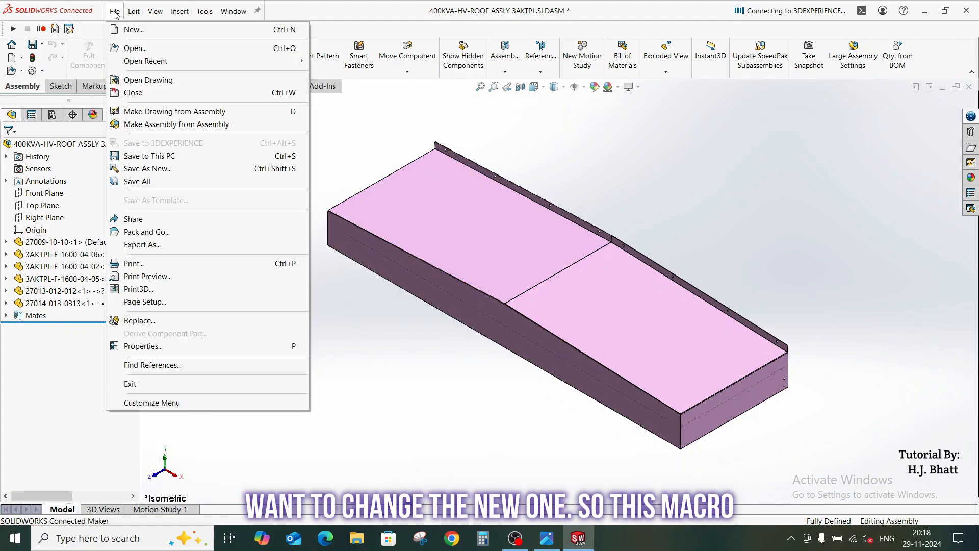
# Make a drawing from the roof assembly on an A3 (ISO) sheet and add another sheet.
pyautogui.click(114, 10)
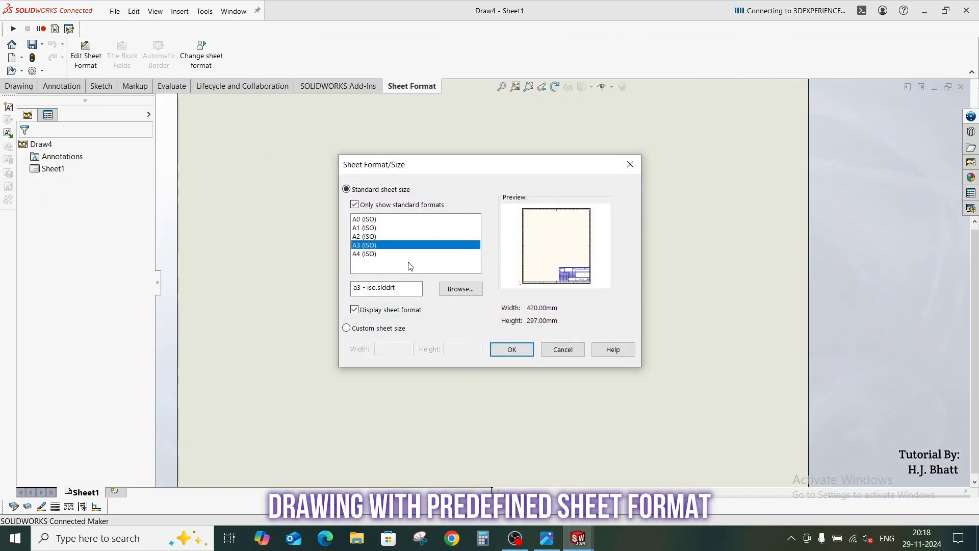
pyautogui.moveTo(511, 349)
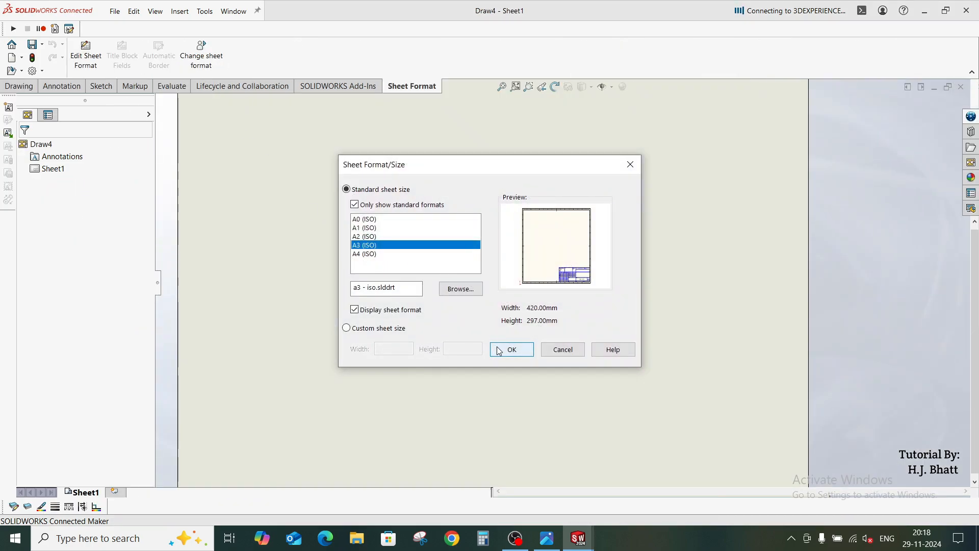
pyautogui.click(511, 349)
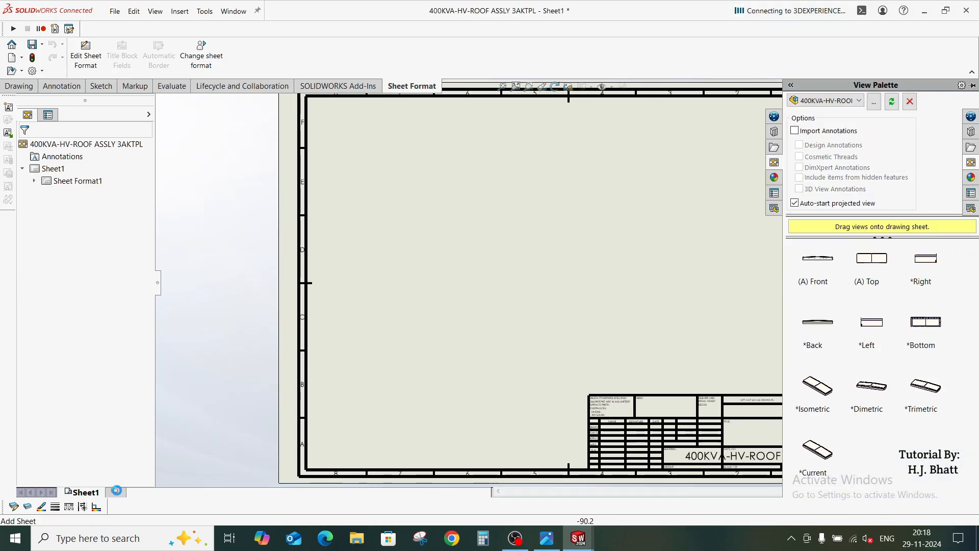
pyautogui.click(115, 491)
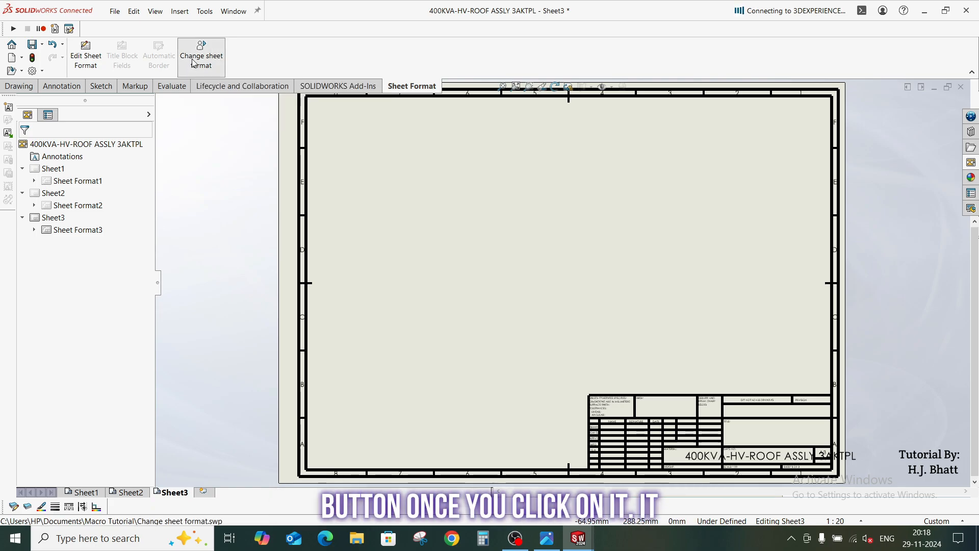
pyautogui.click(129, 491)
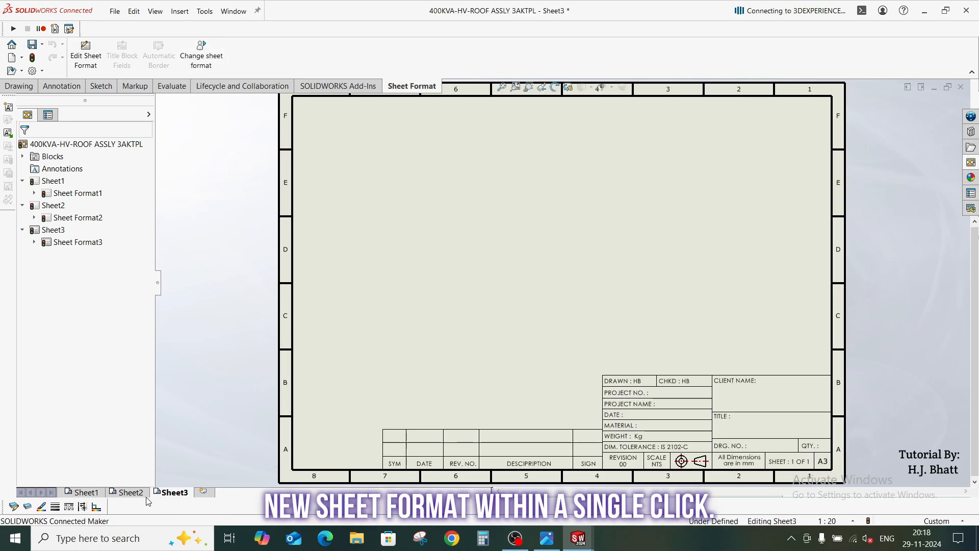
pyautogui.click(130, 491)
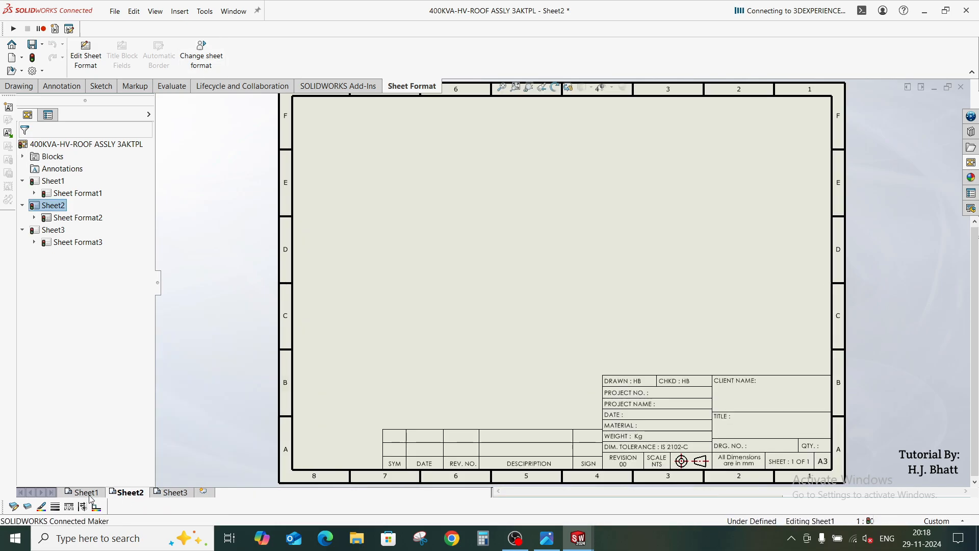
pyautogui.click(85, 491)
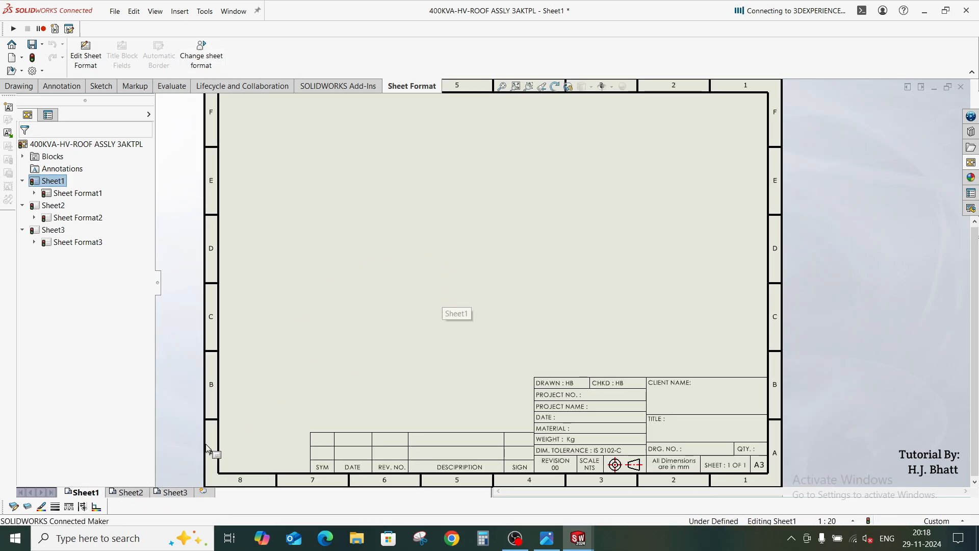
pyautogui.click(130, 491)
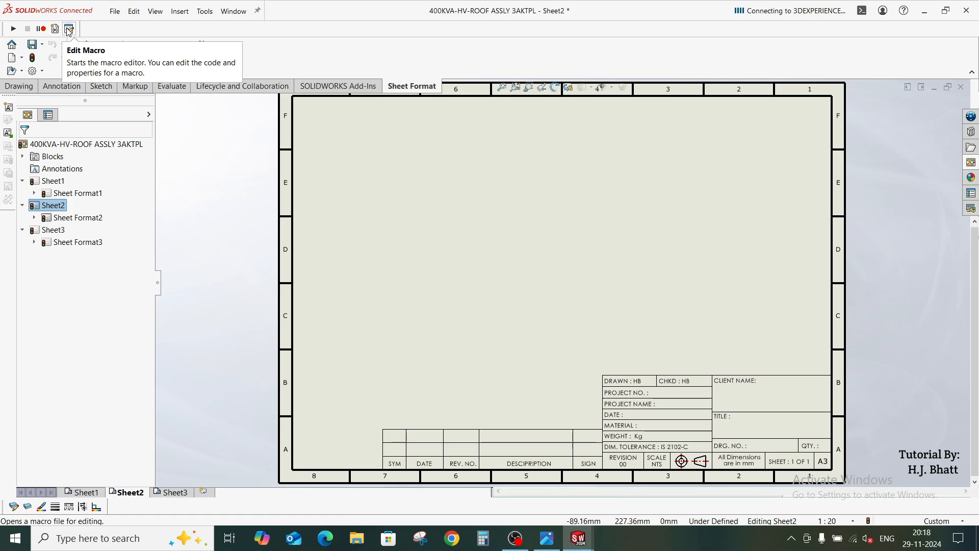
# Open Change sheet format.swp from Macro Tutorial for editing, then browse to the SOLIDWORKS 2024 sheetformat folder.
pyautogui.click(68, 30)
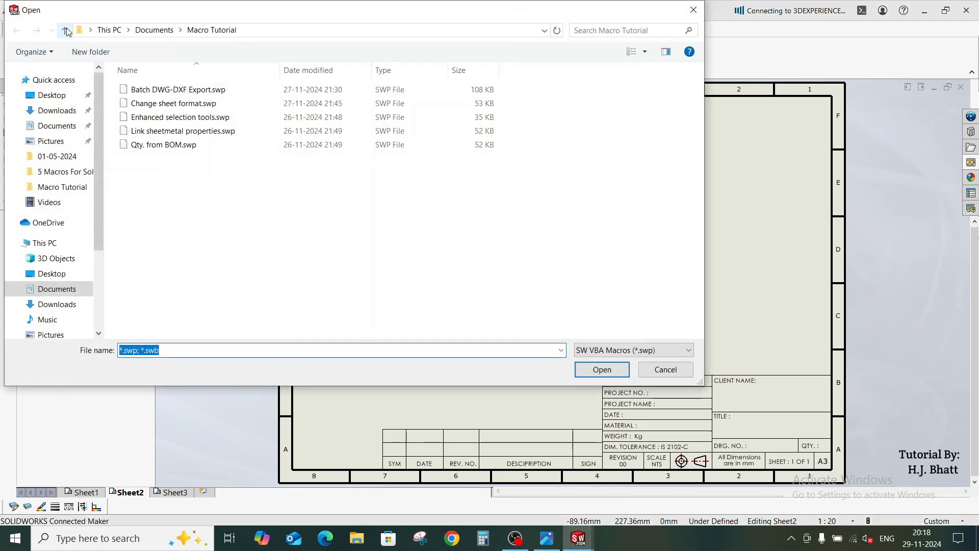
pyautogui.click(176, 103)
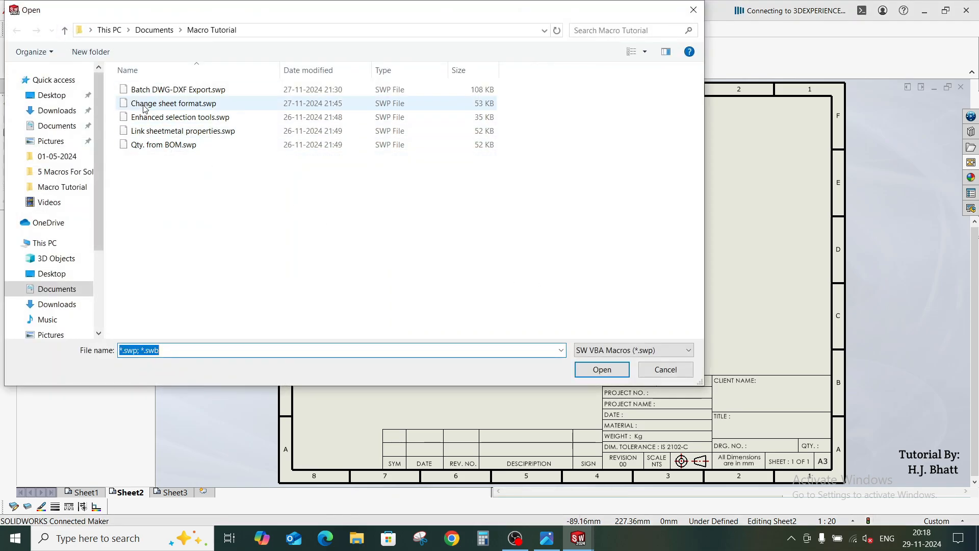
pyautogui.click(601, 369)
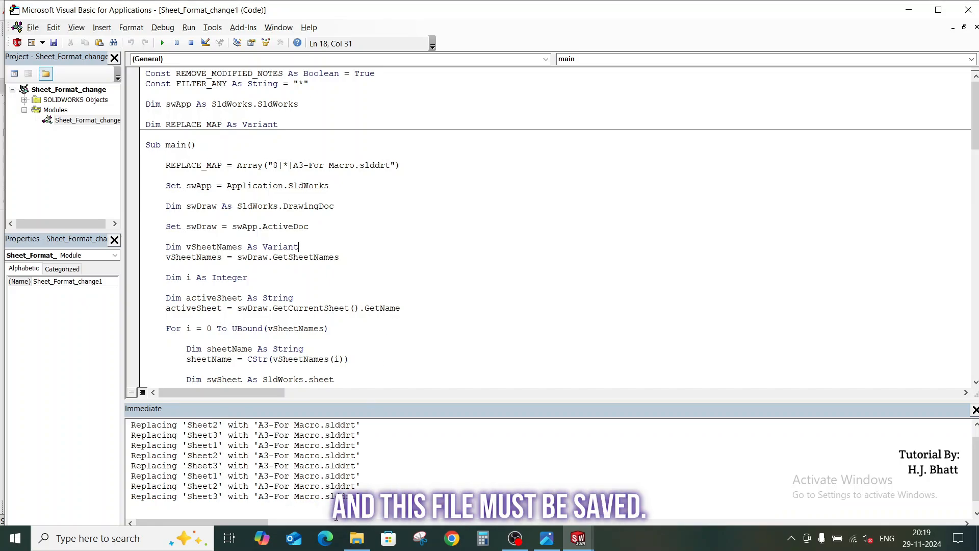
pyautogui.click(357, 538)
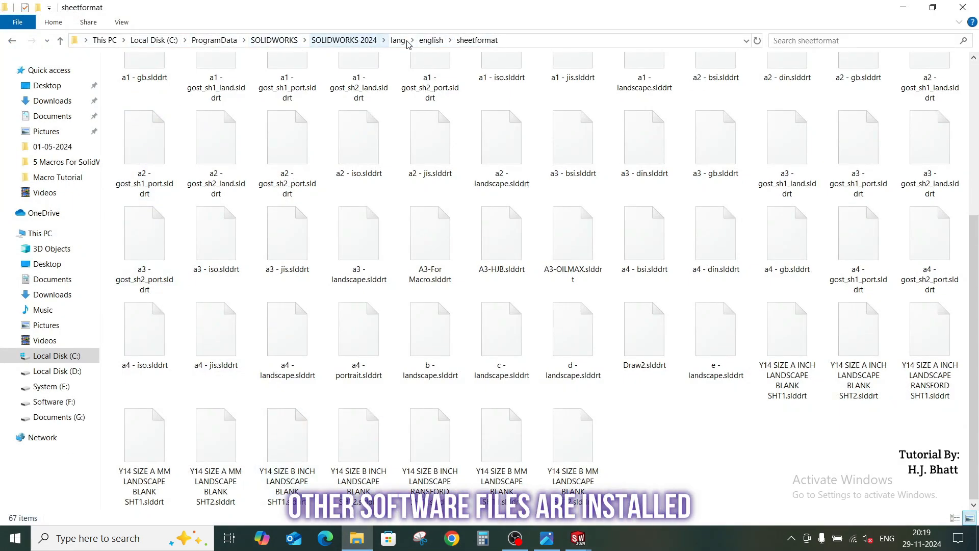
pyautogui.click(406, 40)
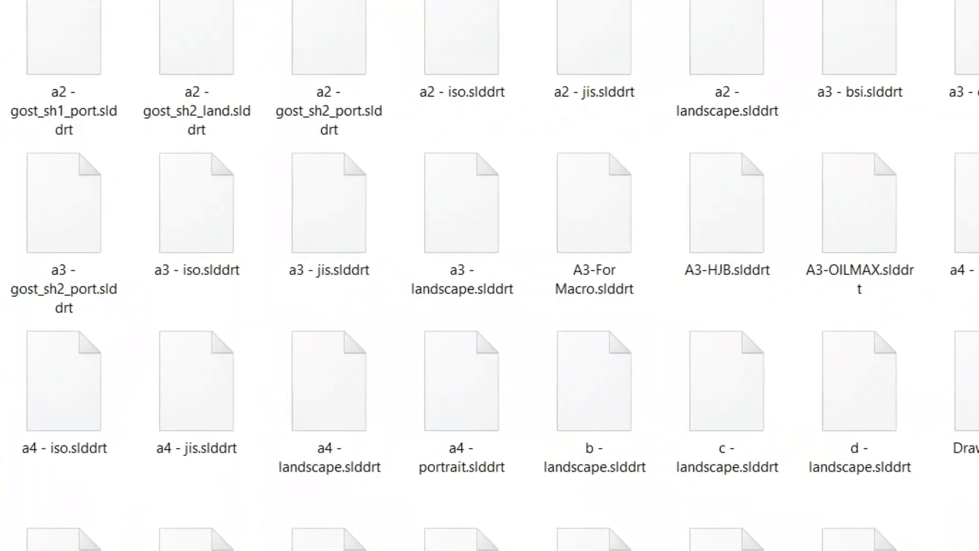
pyautogui.click(593, 201)
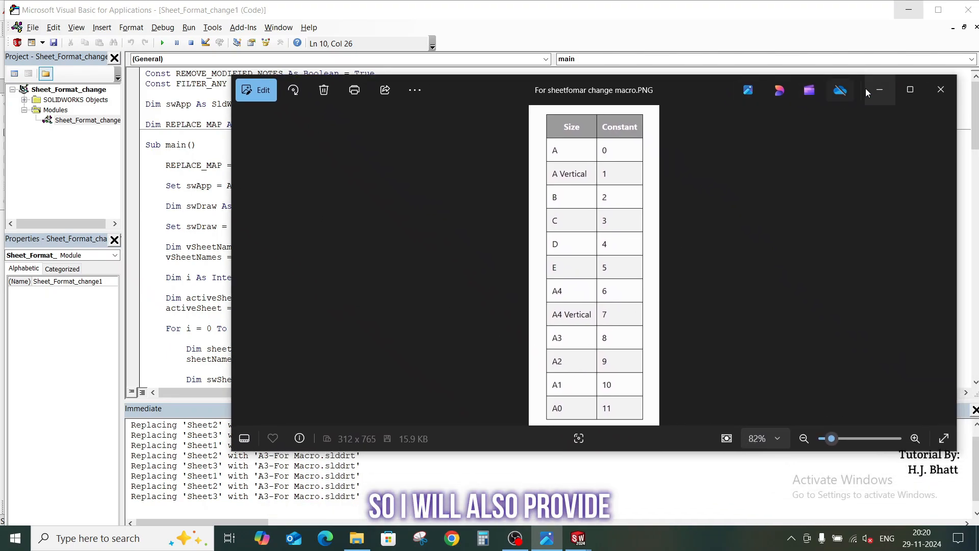
# Put away the sheet-size constants image in Photos after reviewing that A3 is 8.
pyautogui.click(940, 90)
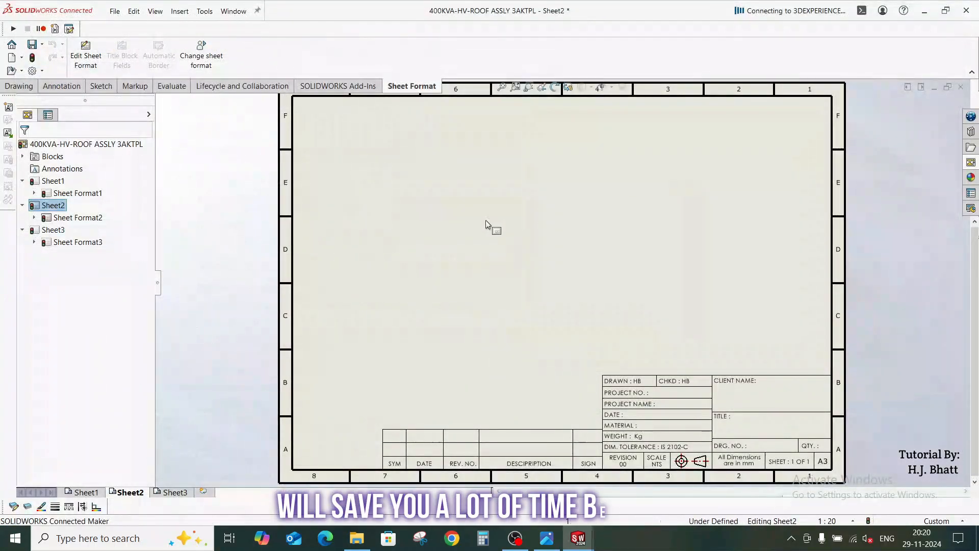
# Step through Sheet1, Sheet2 and Sheet3 to check each uses the A3 format.
pyautogui.click(86, 491)
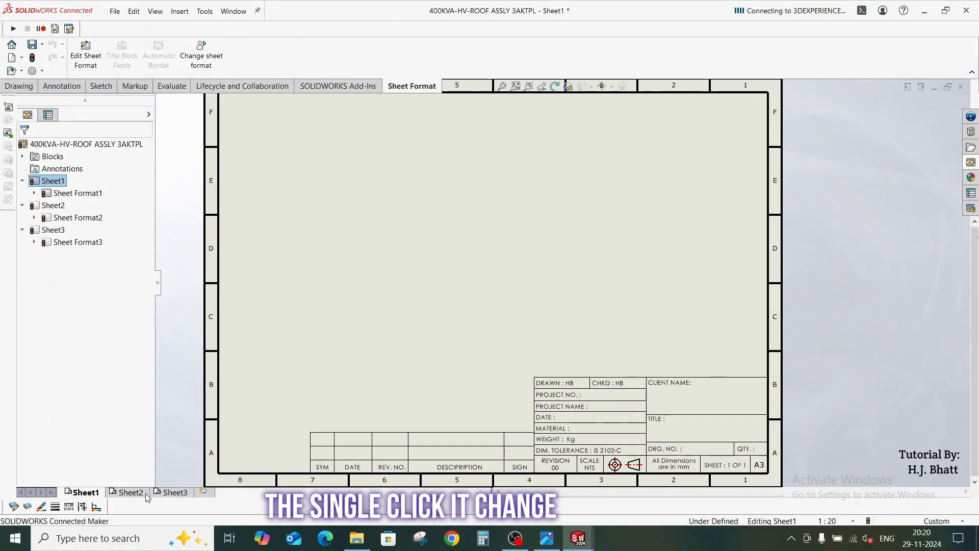
pyautogui.click(130, 492)
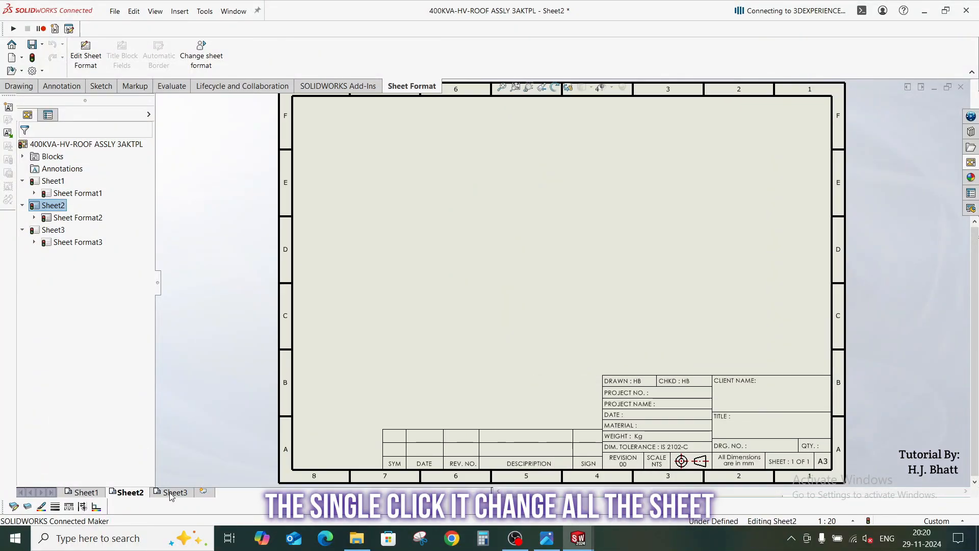
pyautogui.click(174, 491)
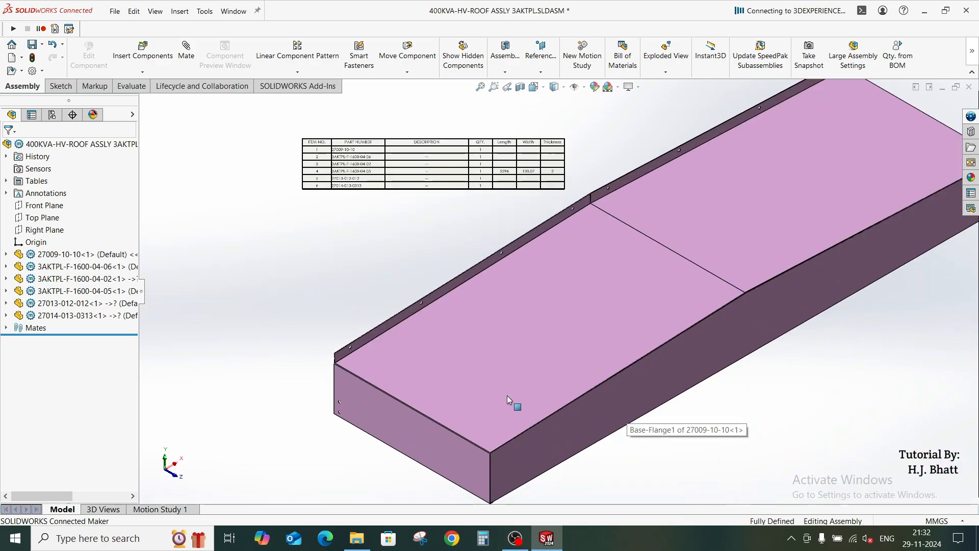
# Select the sheet-metal component 27009-10-10 in the assembly and open it as a part.
pyautogui.click(506, 399)
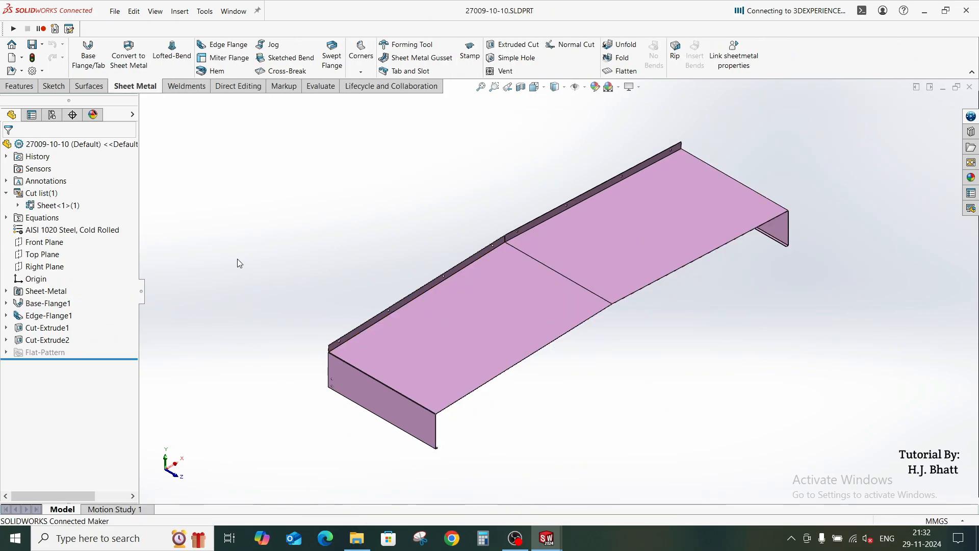
pyautogui.click(59, 205)
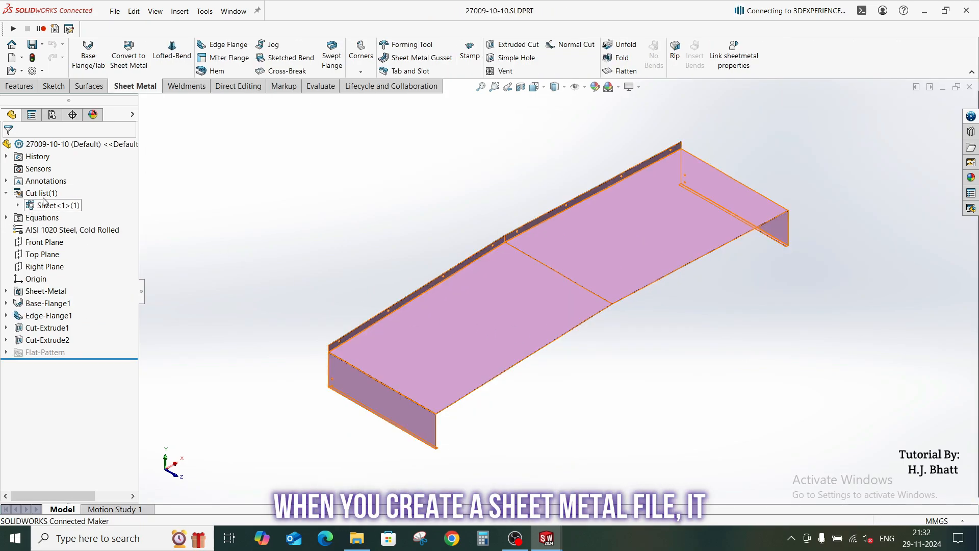
pyautogui.rightClick(56, 205)
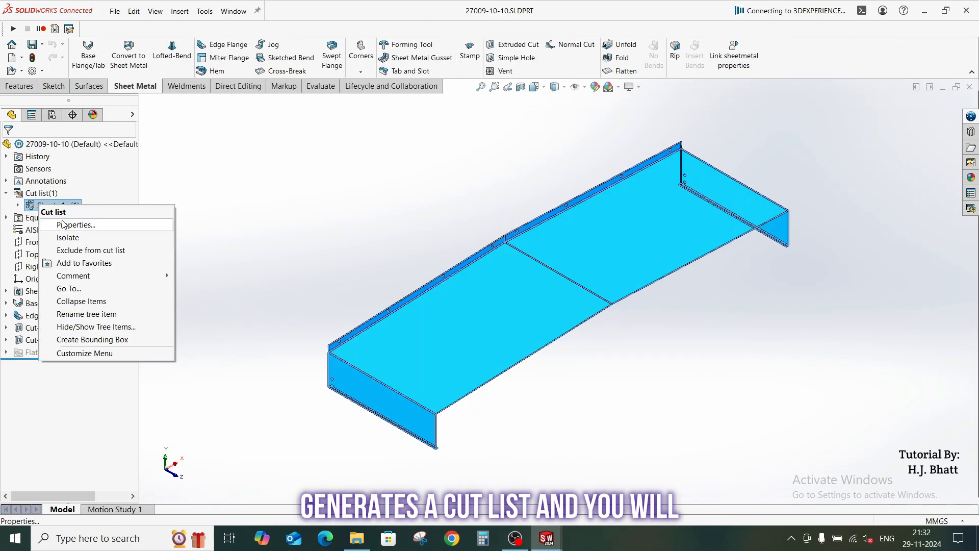
pyautogui.click(77, 224)
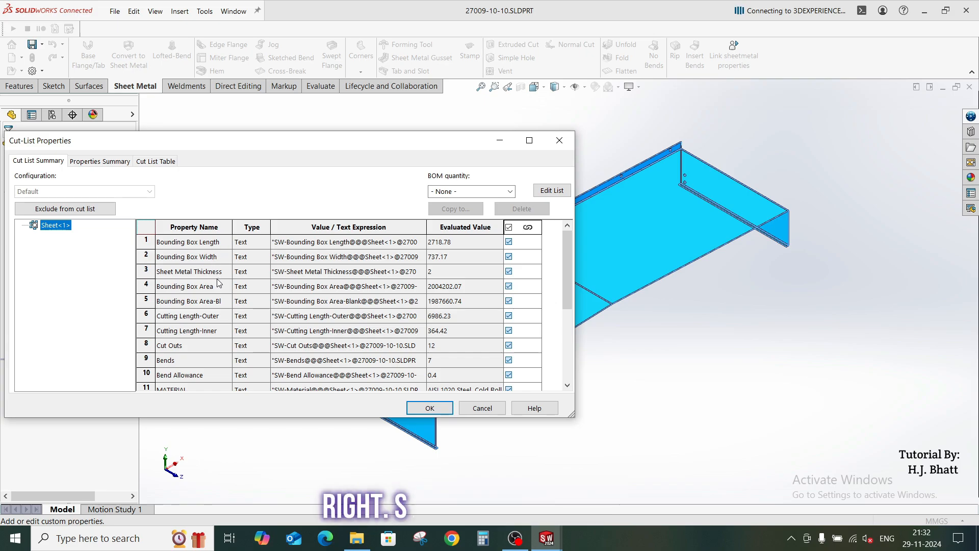
pyautogui.moveTo(465, 405)
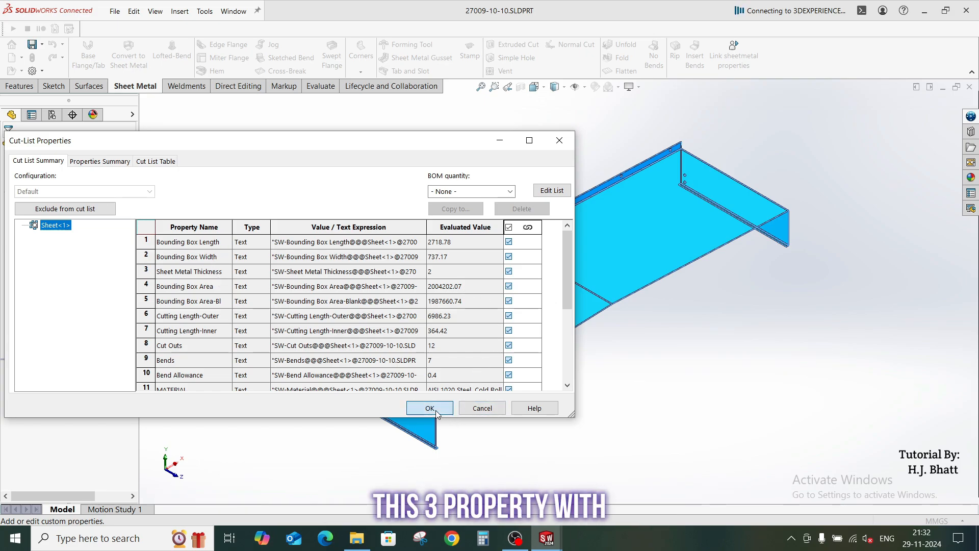
pyautogui.click(429, 408)
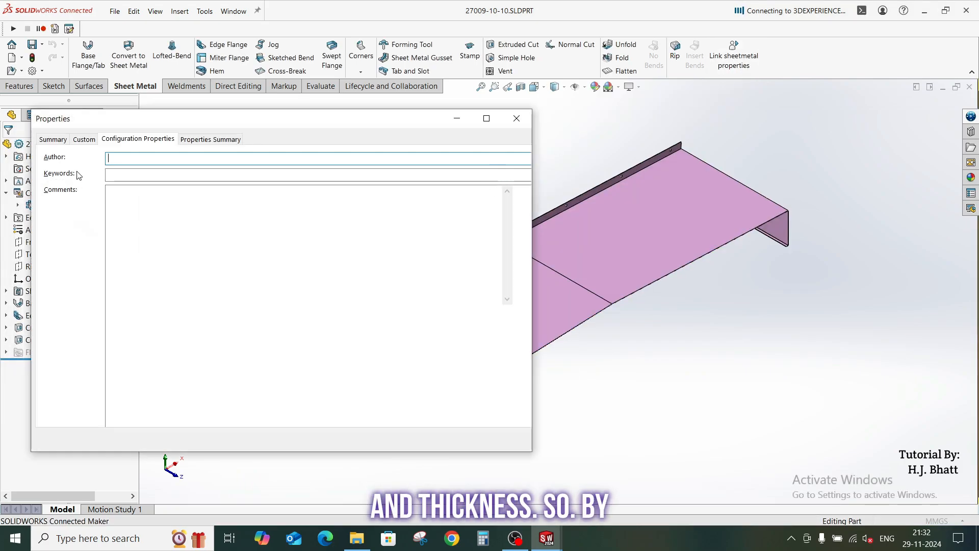
pyautogui.click(83, 139)
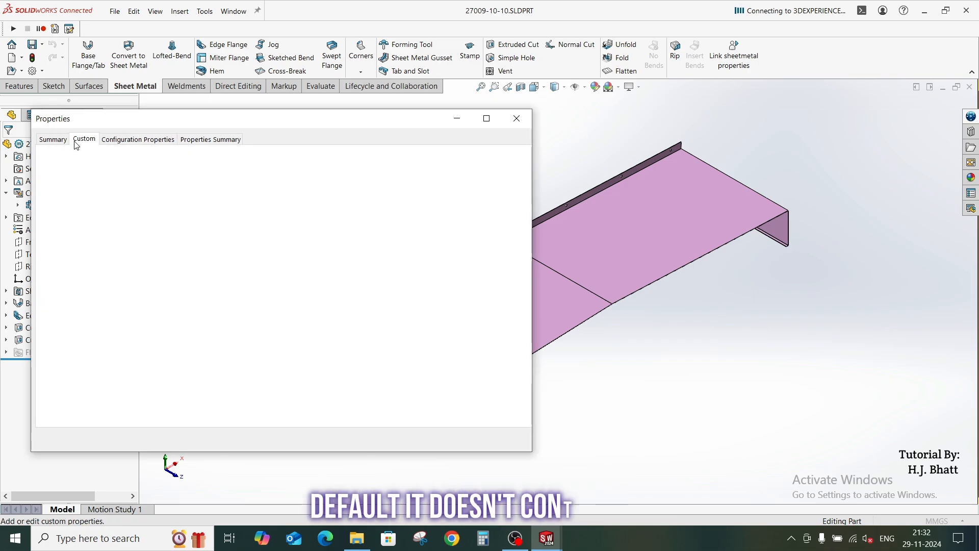
pyautogui.click(83, 138)
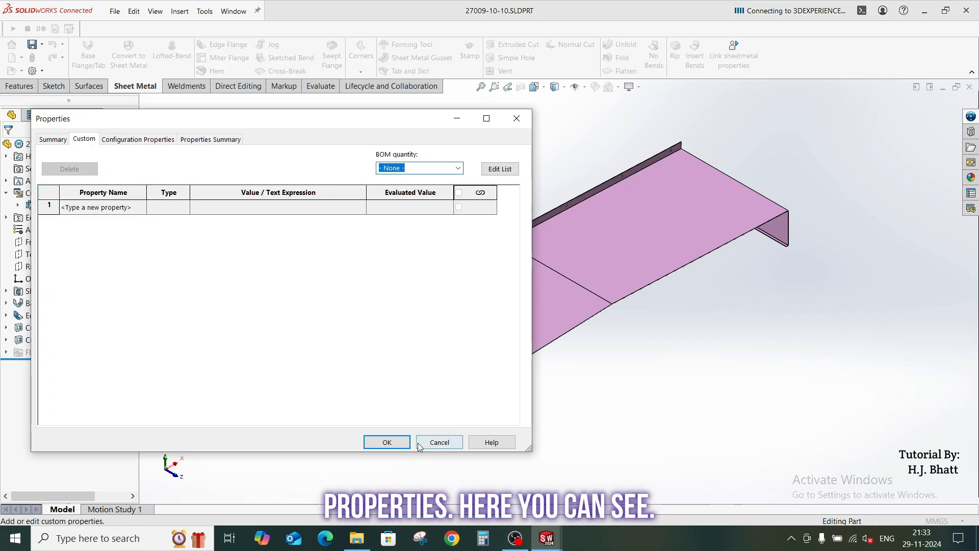
pyautogui.click(438, 442)
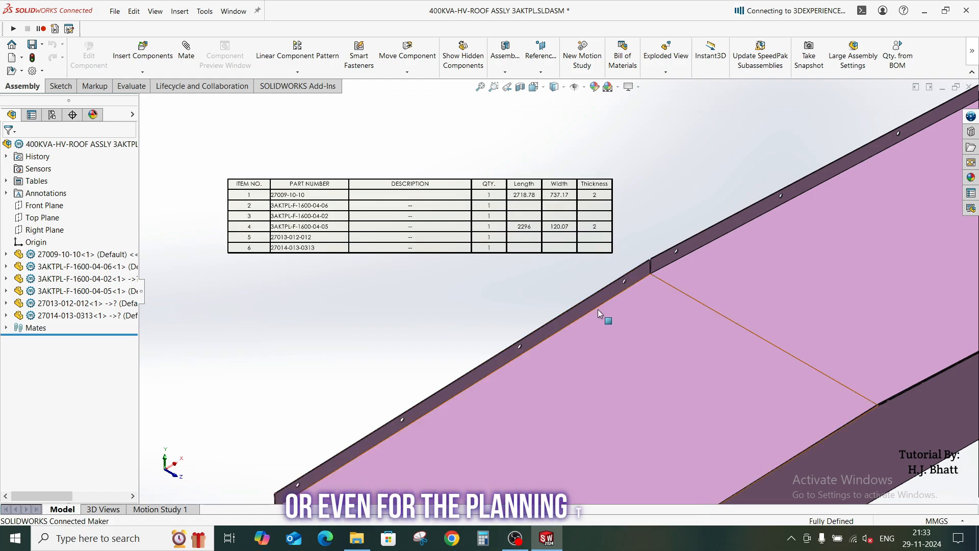
pyautogui.moveTo(598, 312)
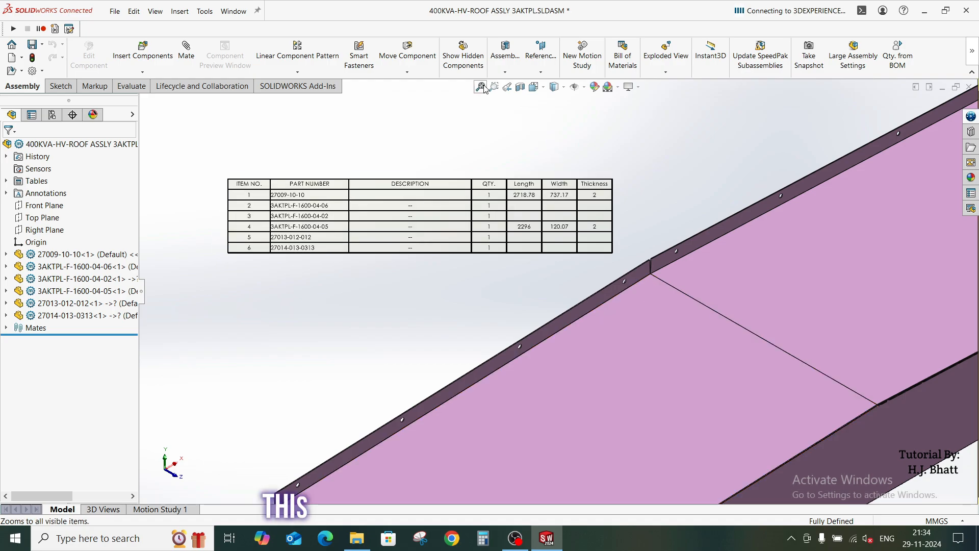
# Fit the assembly in view, then end the macro's run-time error 10 dialog.
pyautogui.click(480, 87)
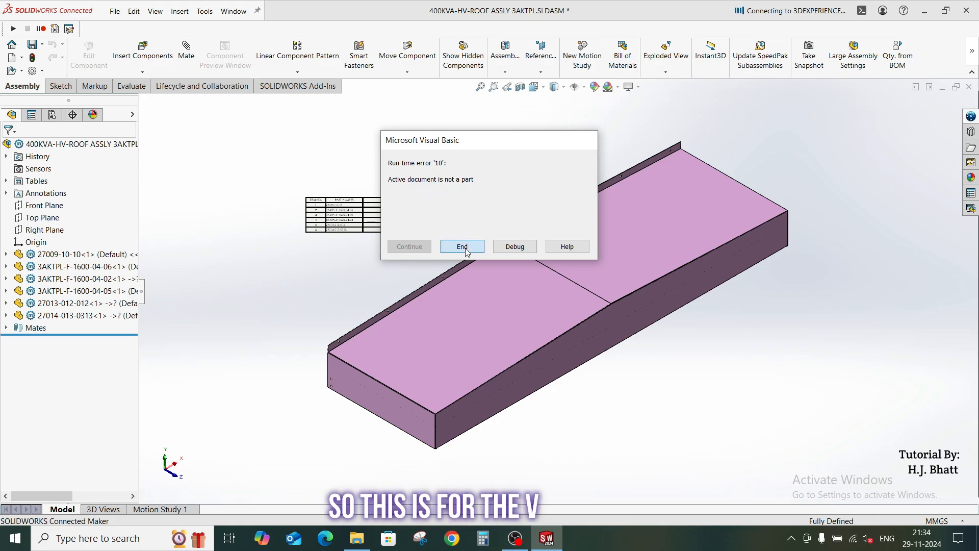
pyautogui.click(461, 246)
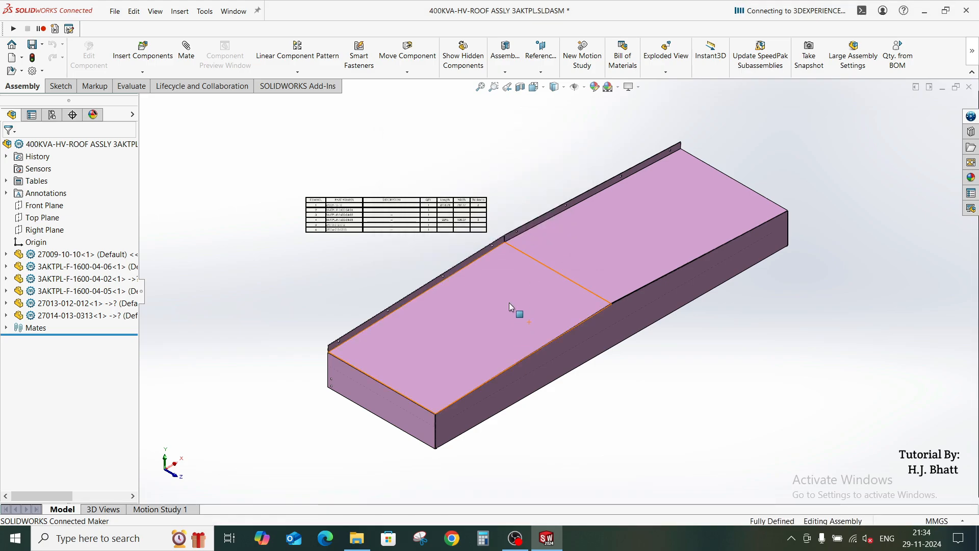